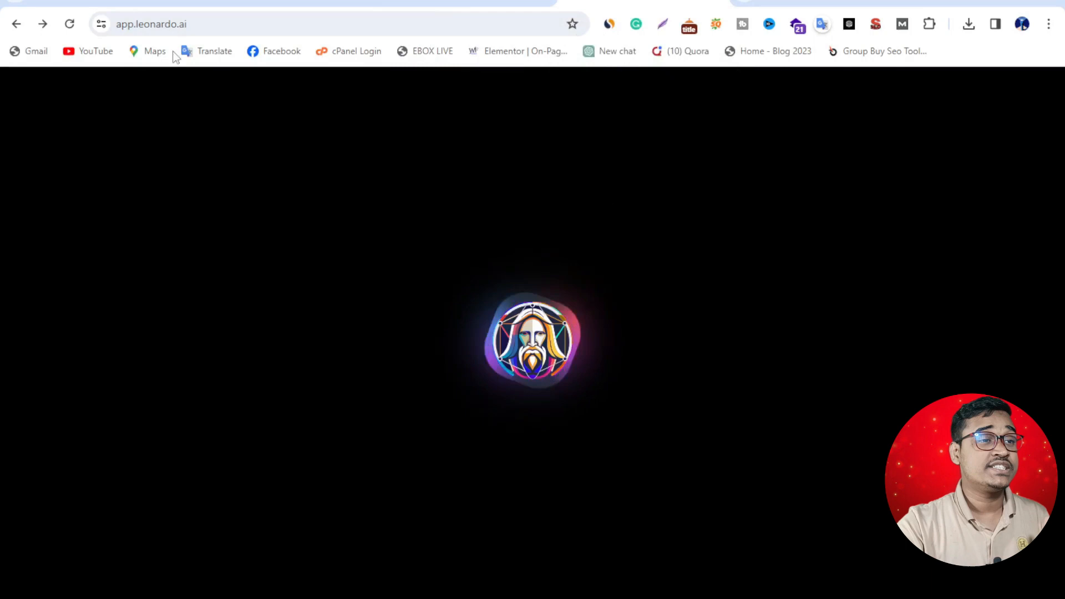
mouse_move(462, 150)
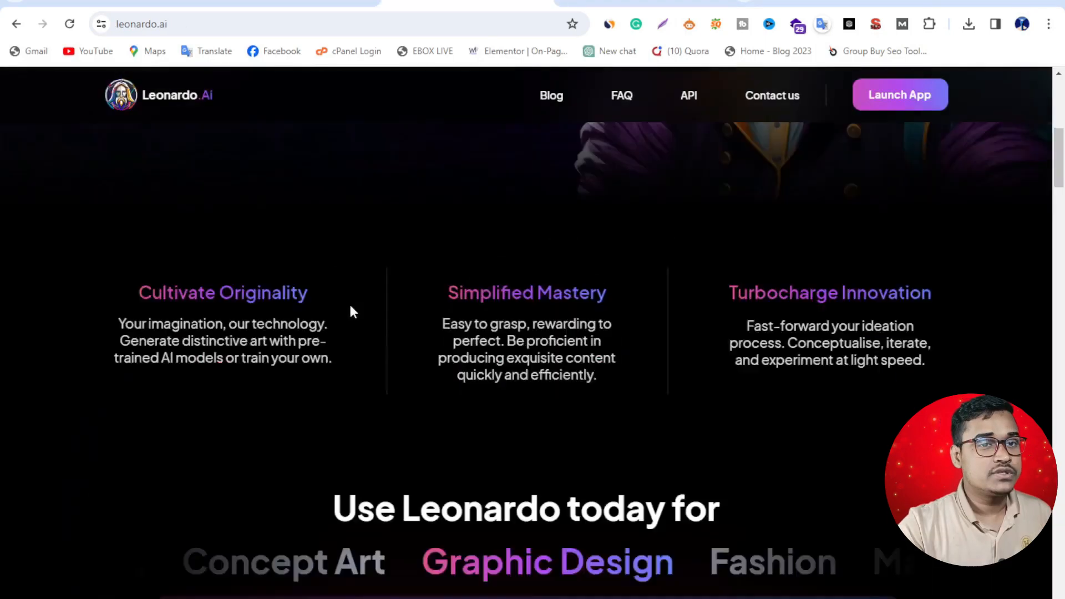
Scroll the Leonardo.Ai landing page past the feature highlights and back up
scroll("down", 3)
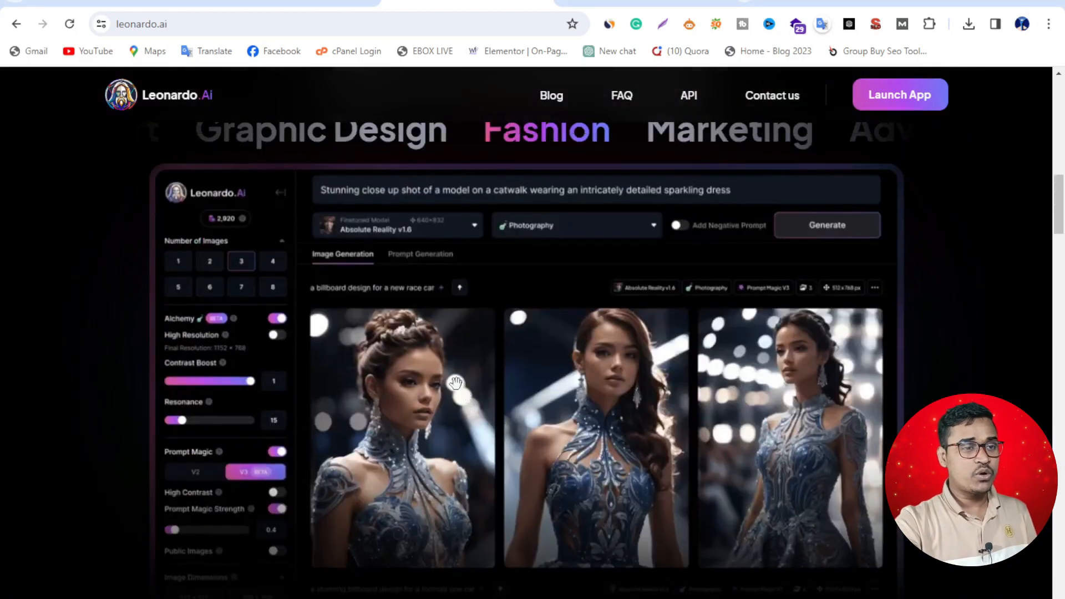
scroll("up", 3)
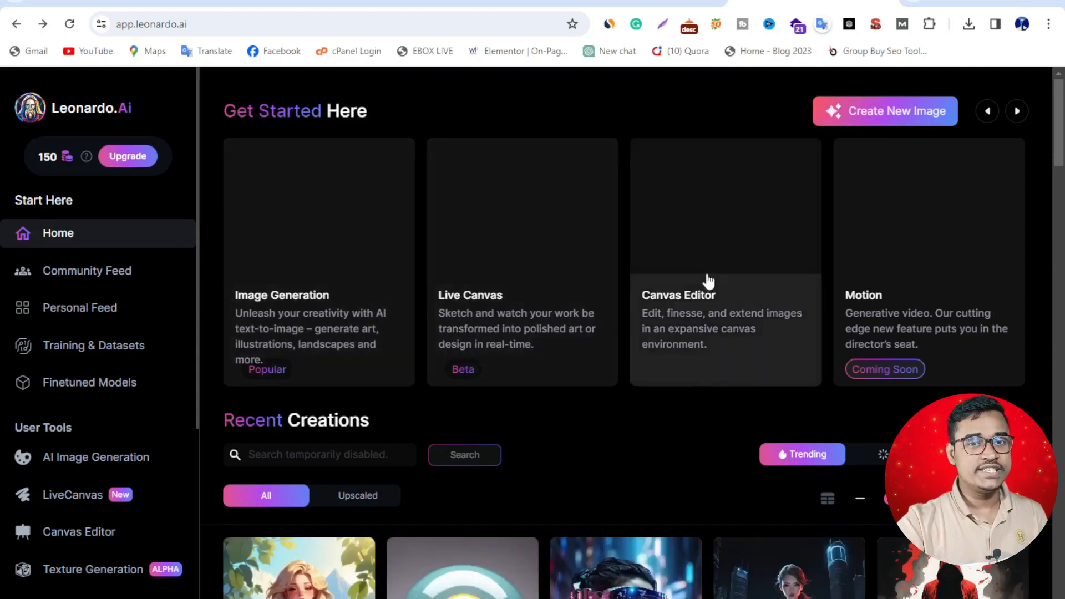
mouse_move(631, 326)
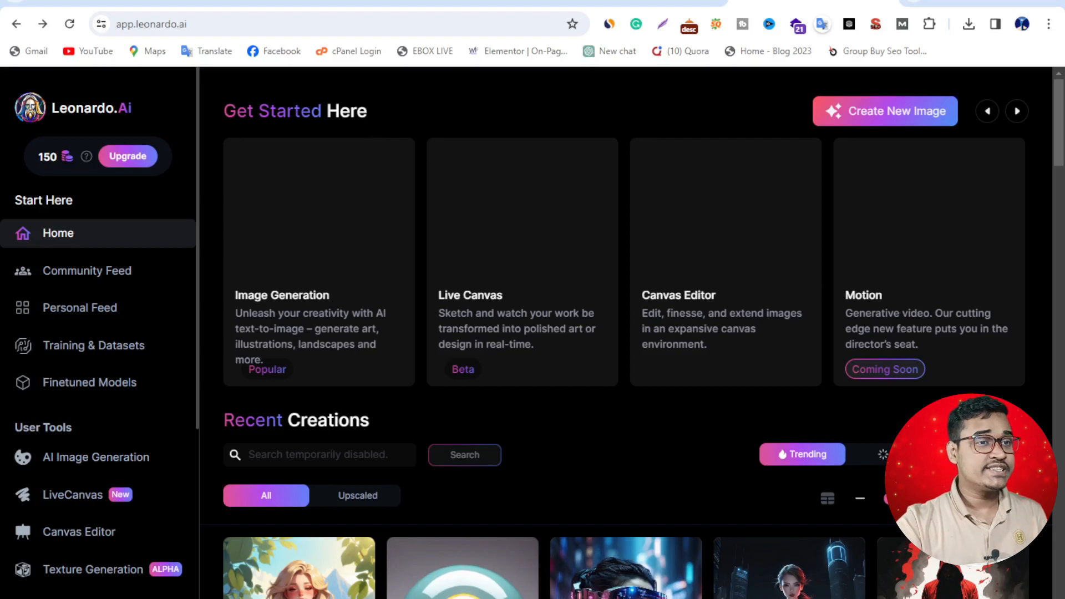
mouse_move(329, 310)
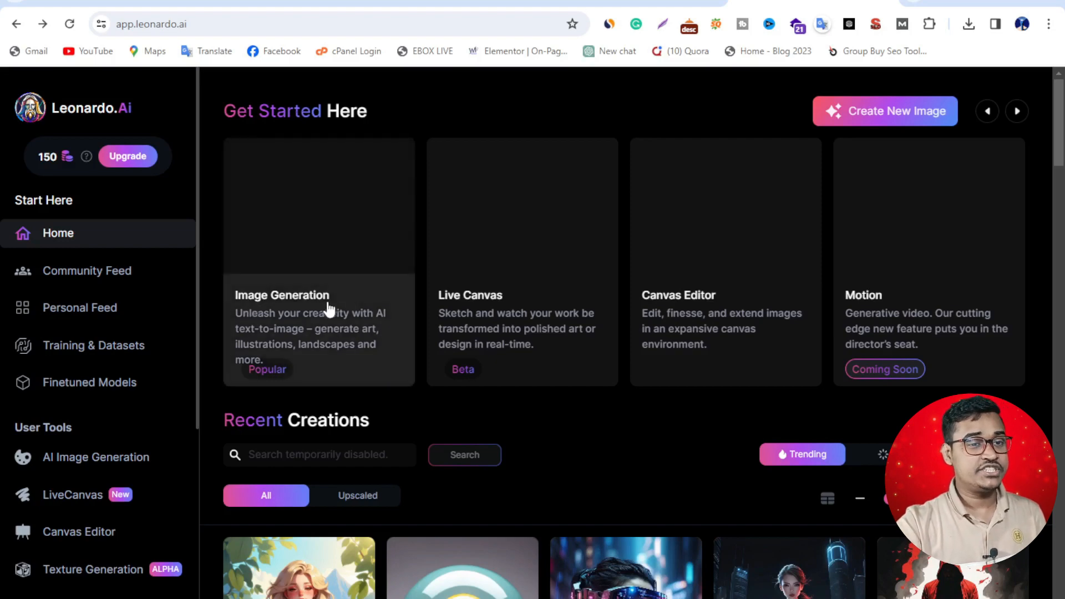
mouse_move(590, 302)
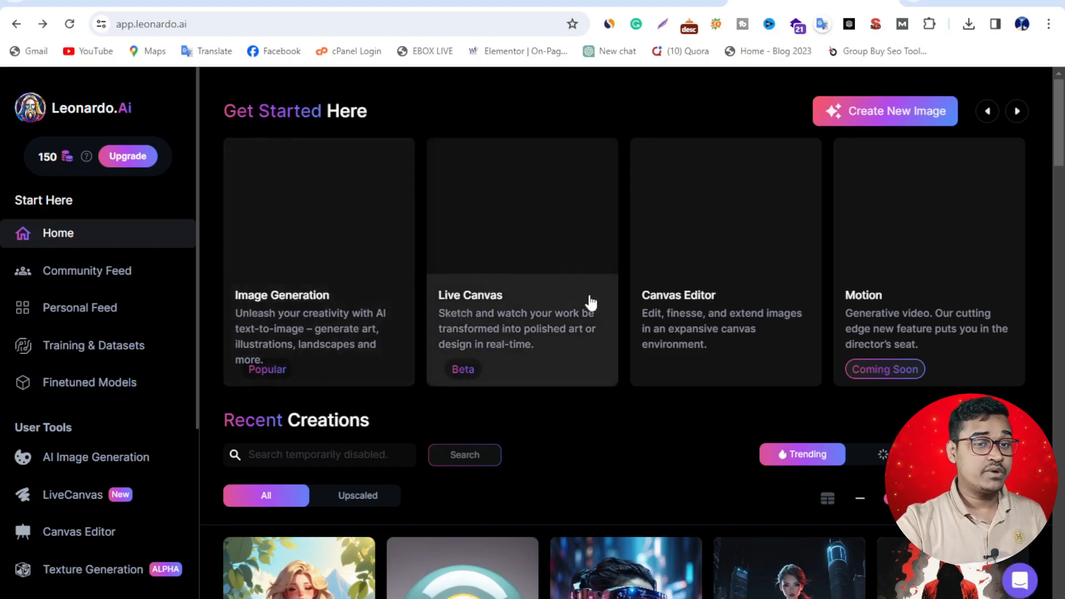
mouse_move(445, 389)
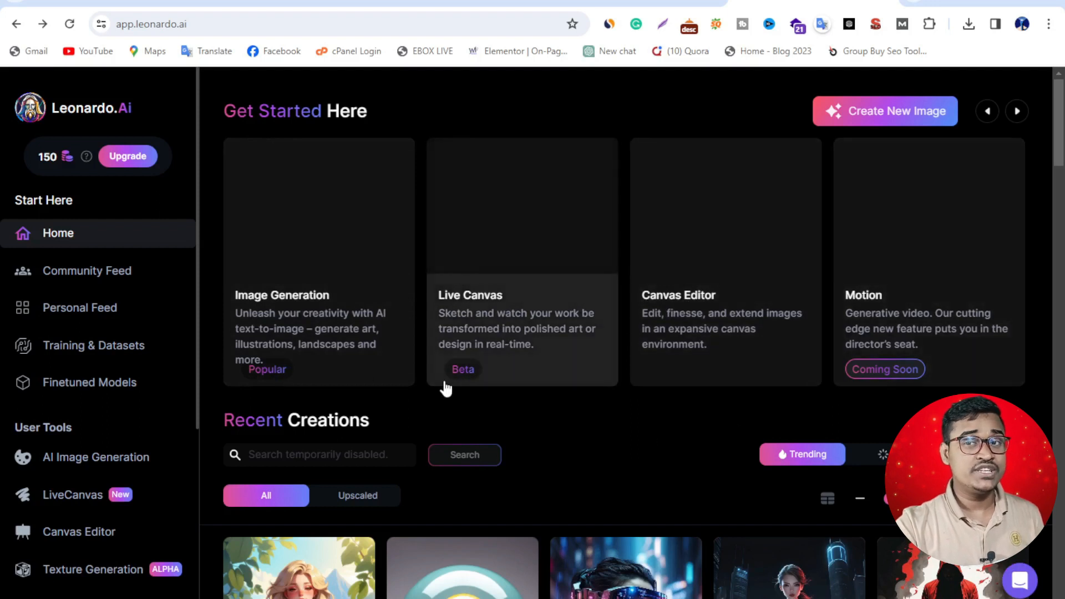
mouse_move(78, 457)
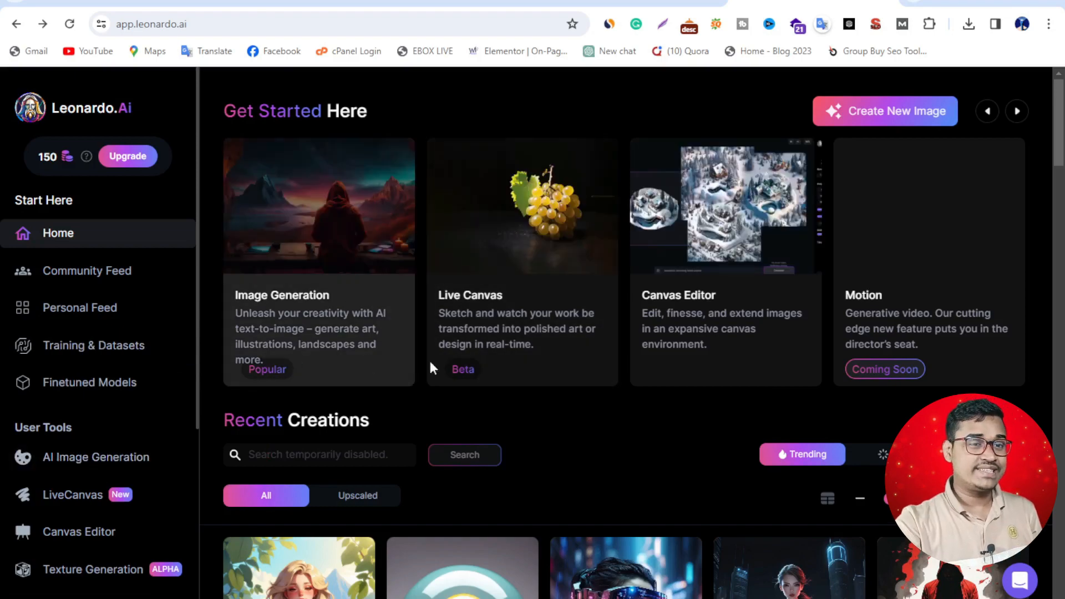
Scroll down the Home page into the Recent Creations community gallery
scroll("down", 3)
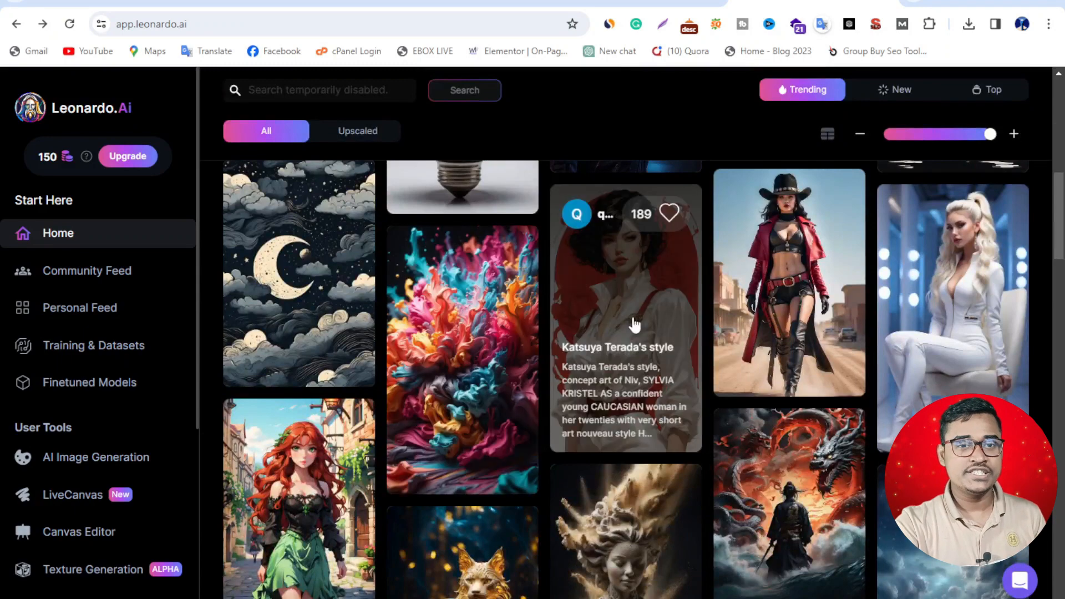
scroll("down", 3)
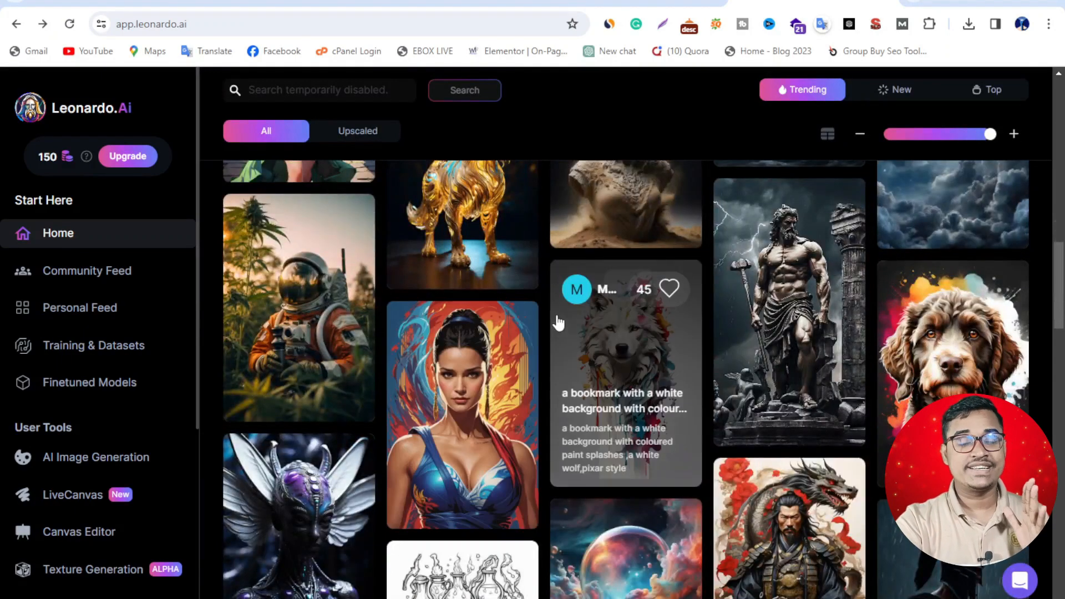
mouse_move(589, 274)
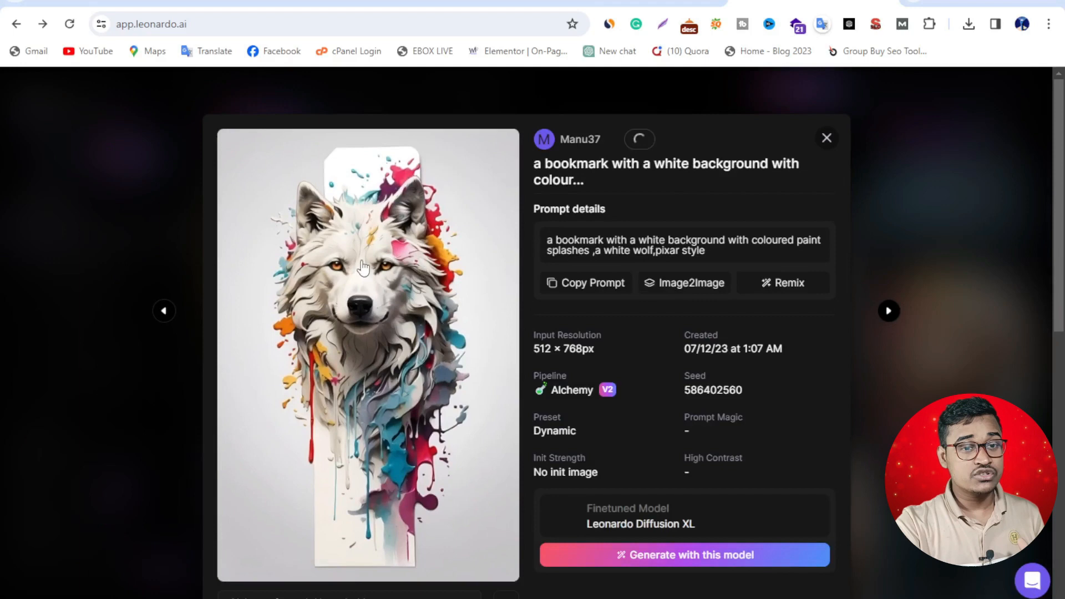
scroll("down", 3)
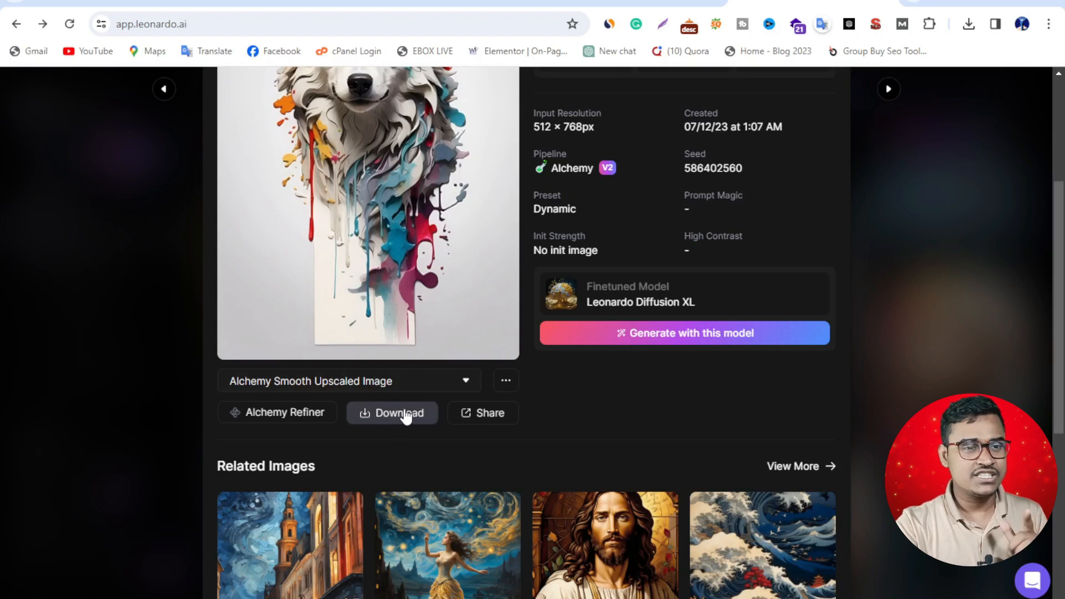
left_click(969, 24)
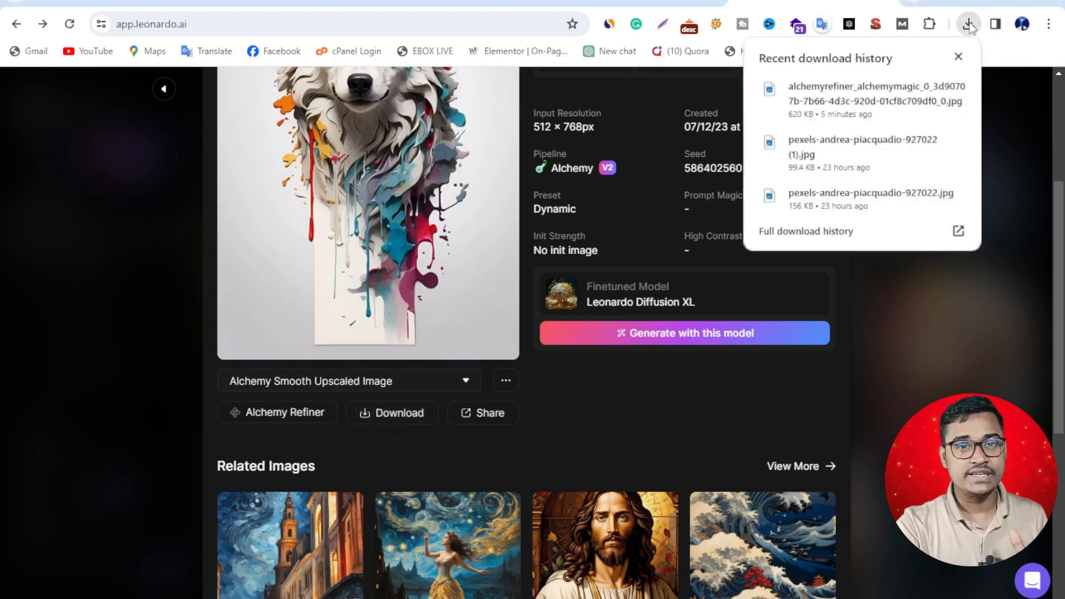
mouse_move(872, 143)
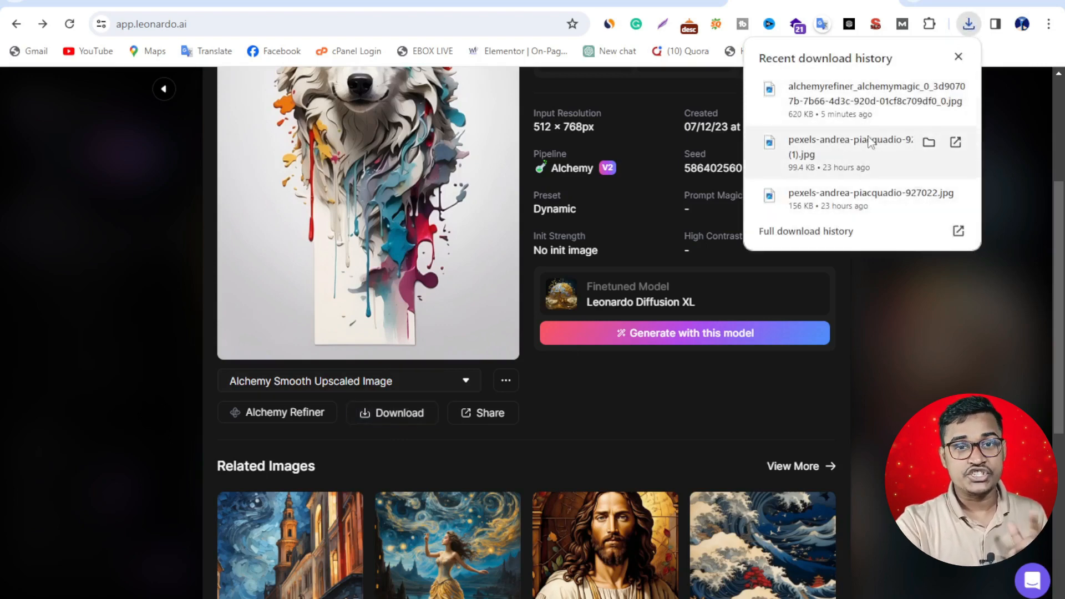
left_click(968, 23)
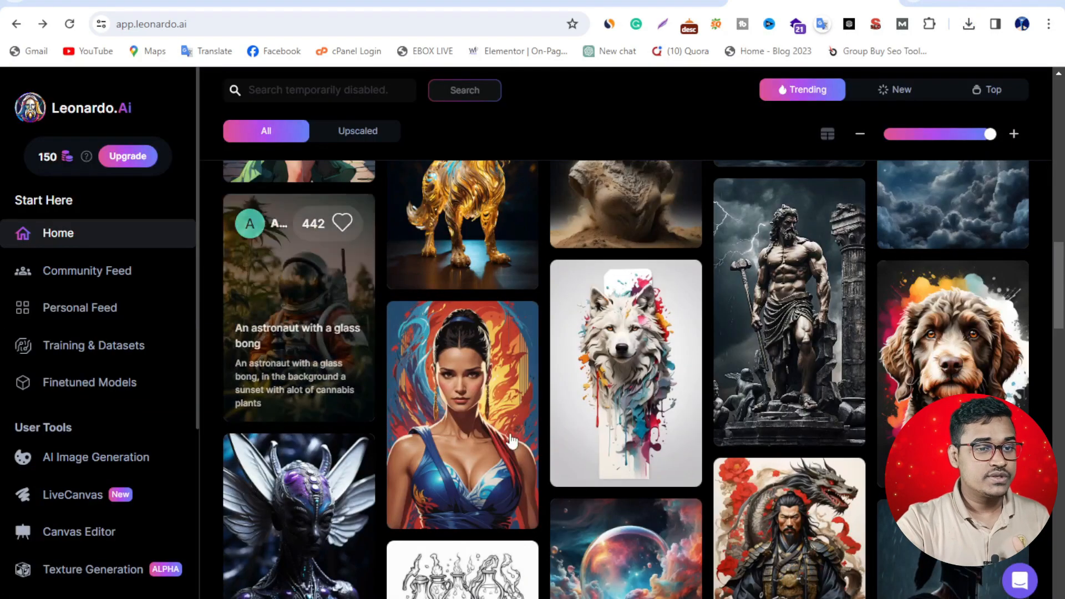
View the white wolf bookmark image's details and start generating with its model
left_click(625, 371)
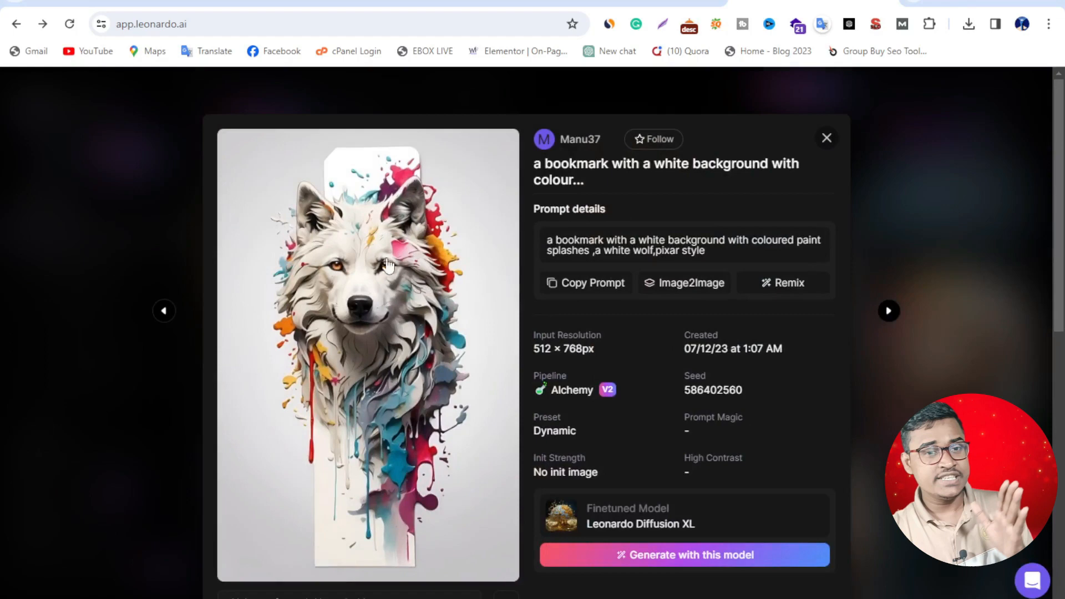
scroll("down", 3)
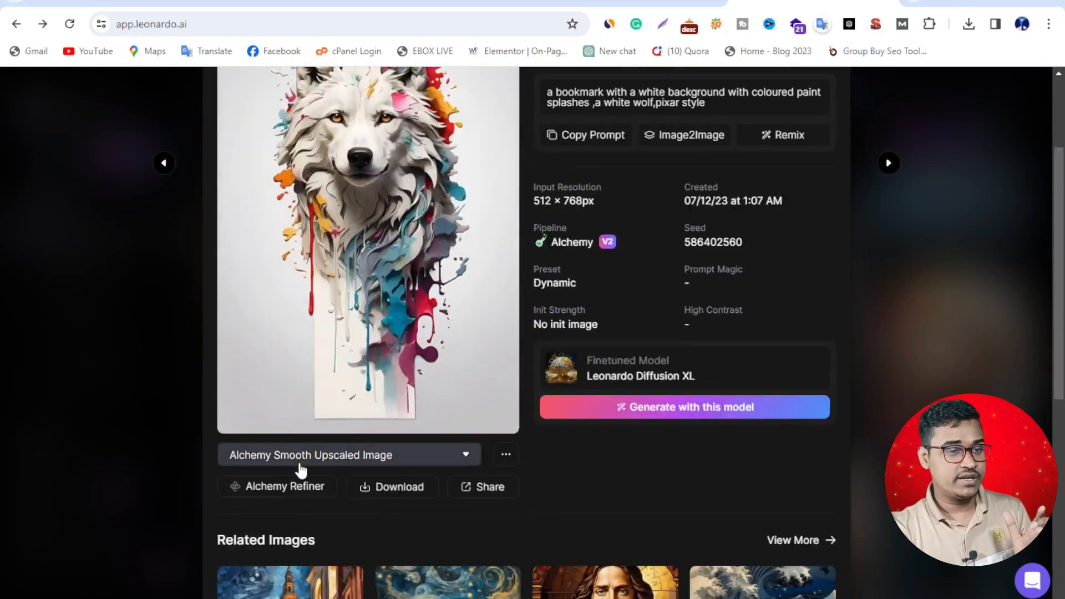
mouse_move(407, 316)
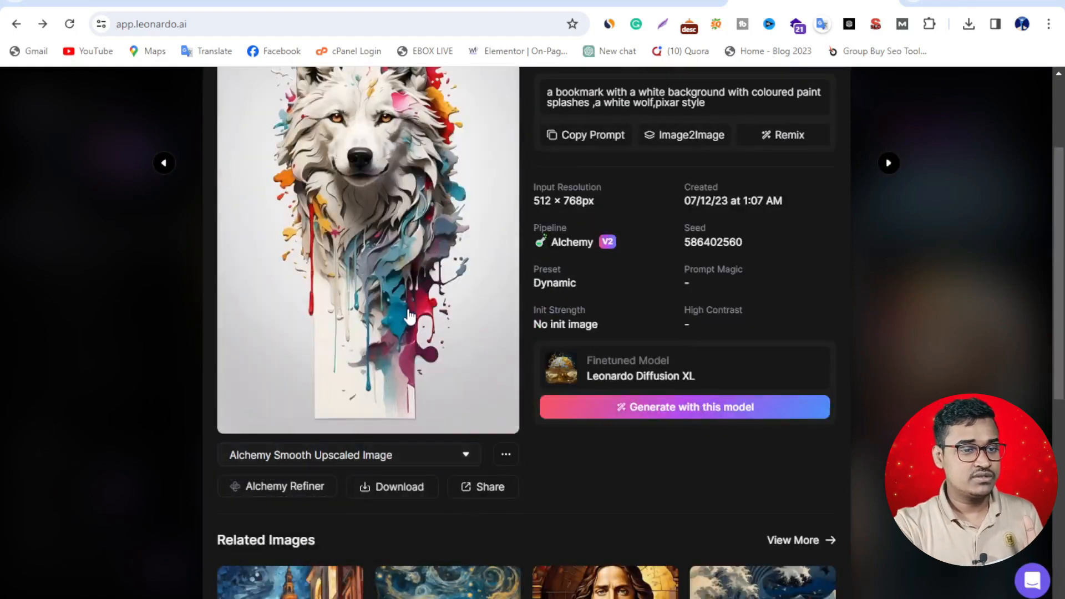
scroll("up", 3)
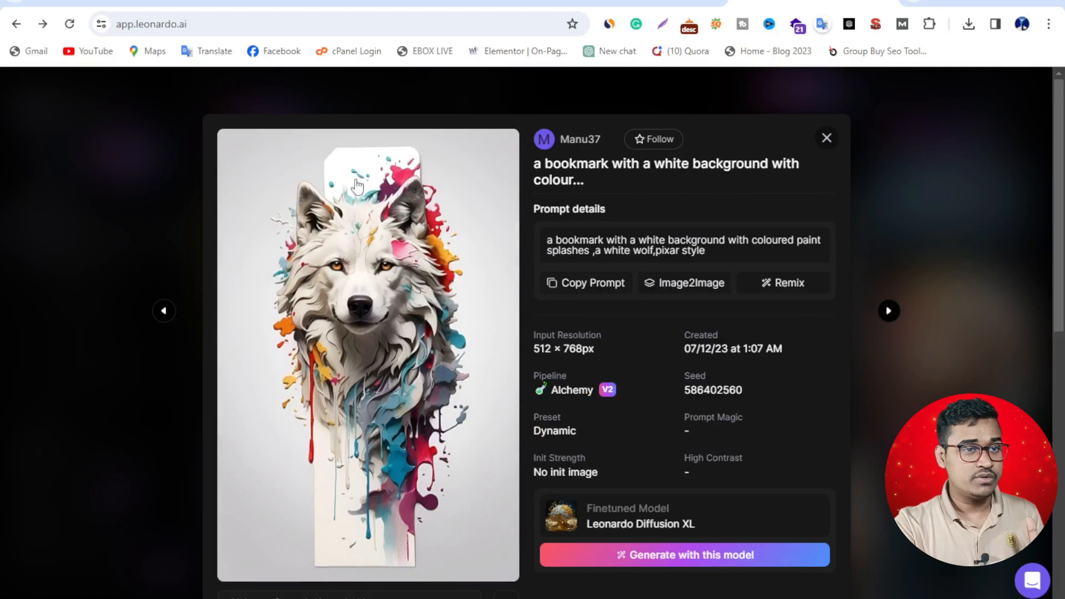
scroll("down", 3)
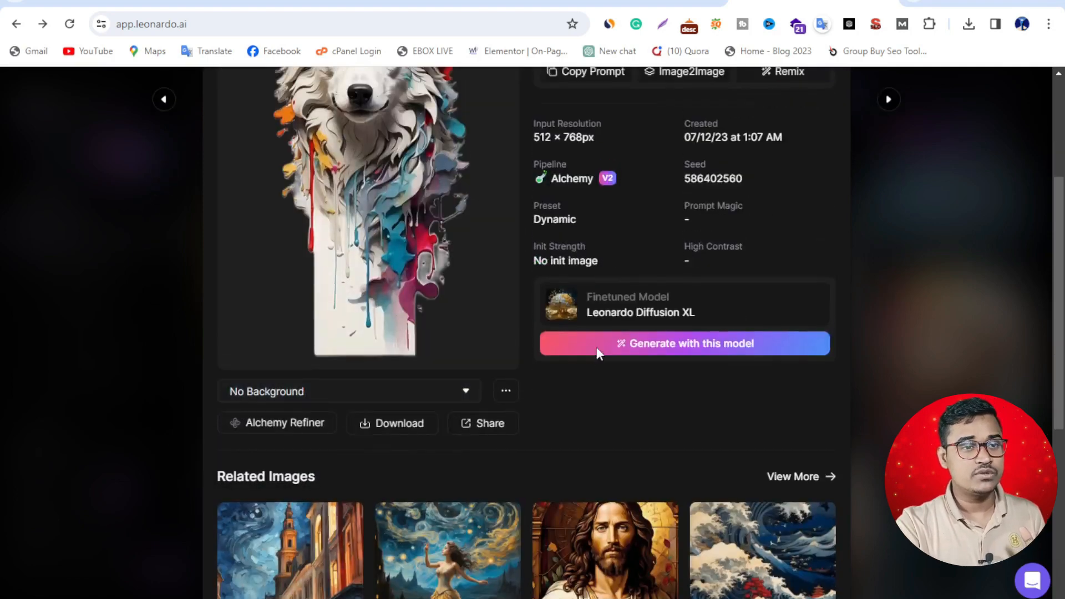
left_click(685, 342)
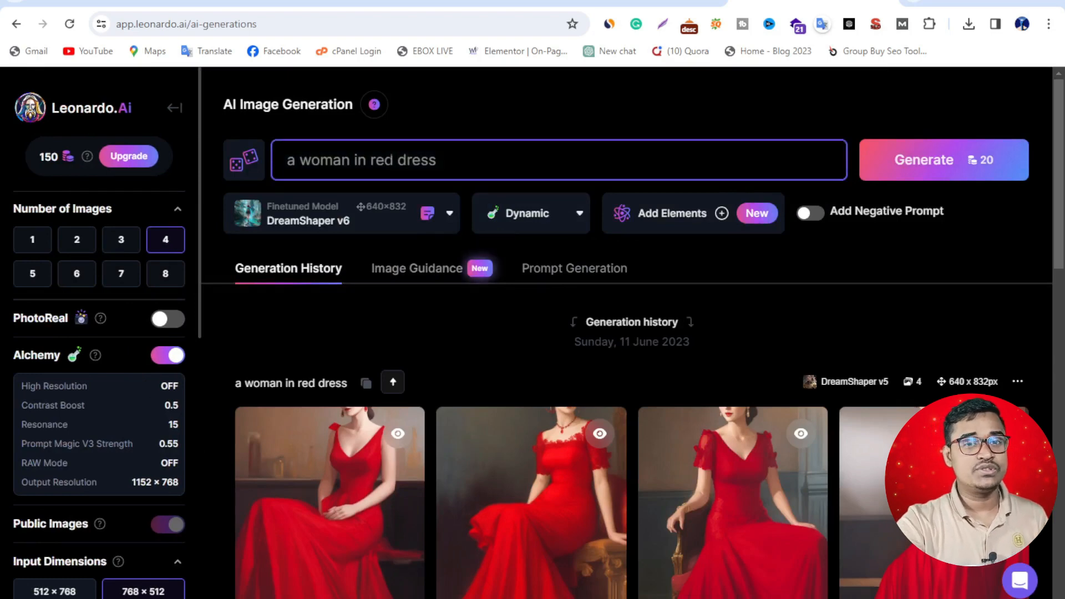
Rewrite the prompt to read "a woman eating food in road"
left_click(384, 160)
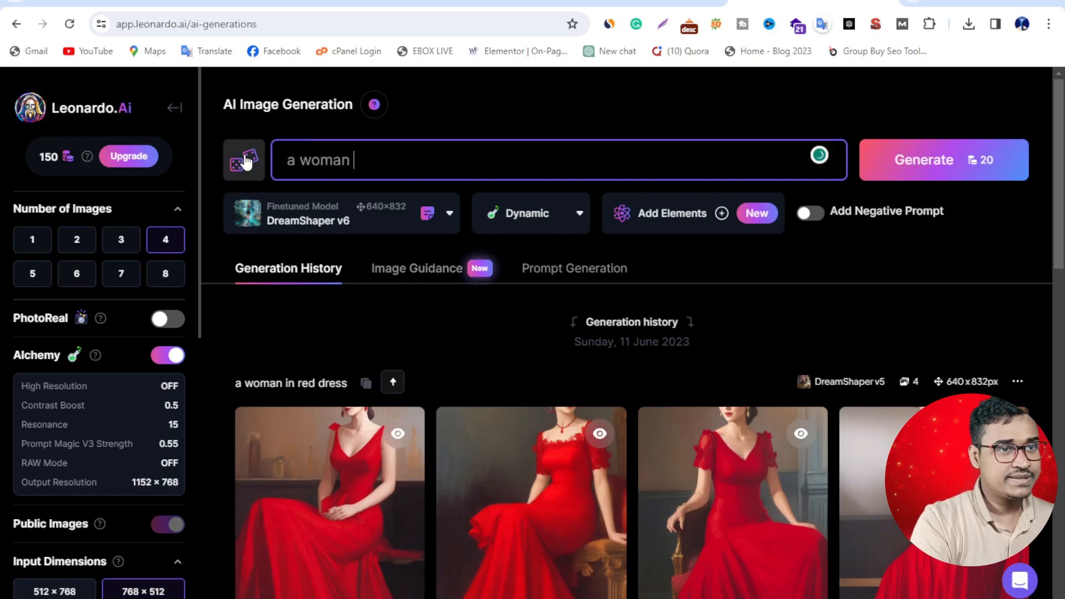
type("e")
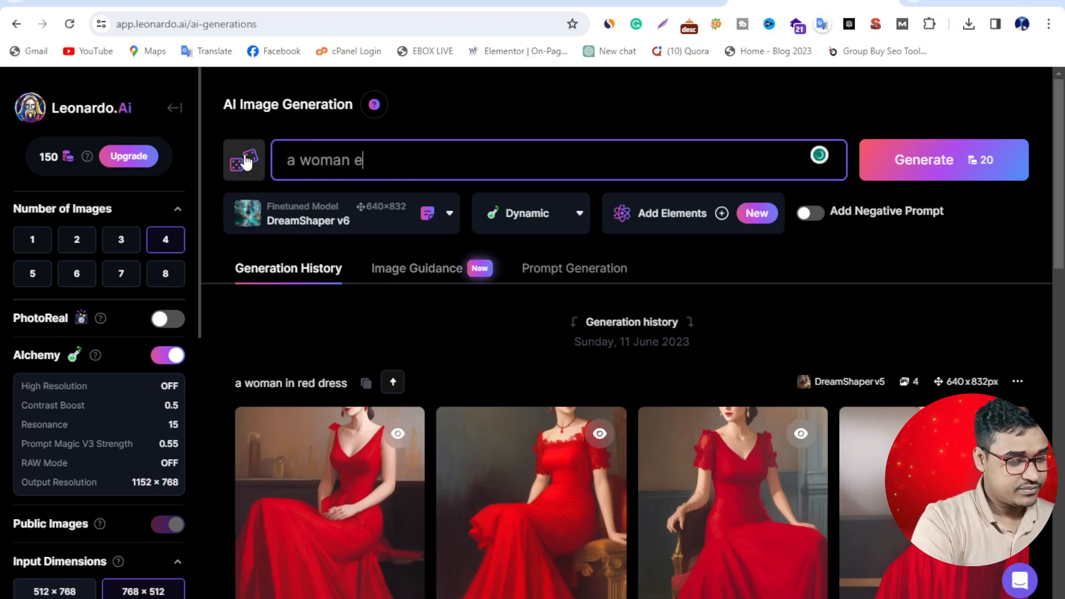
type("ating")
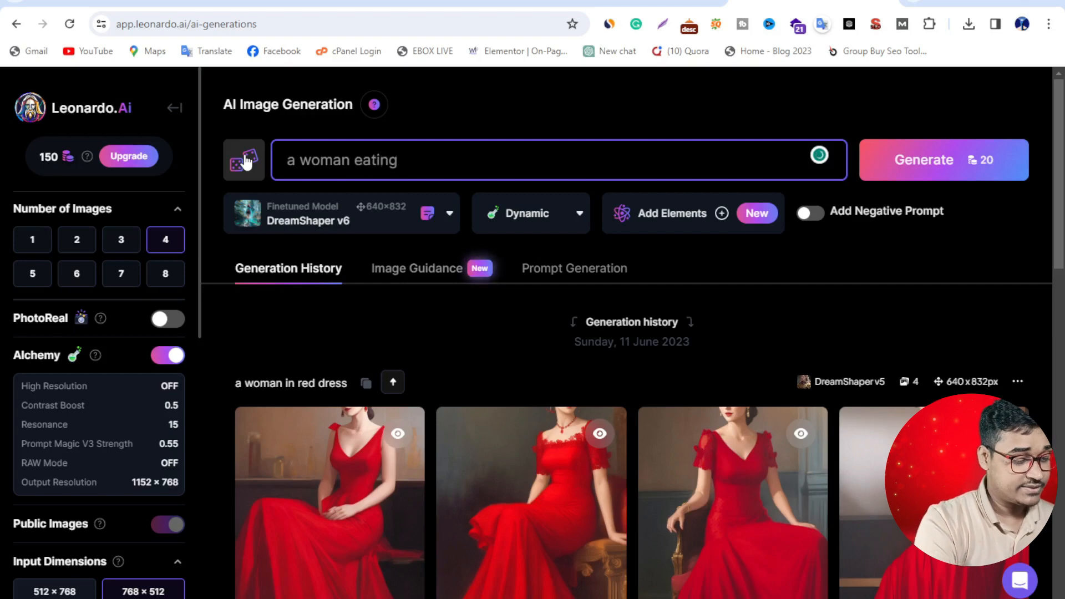
type("foot")
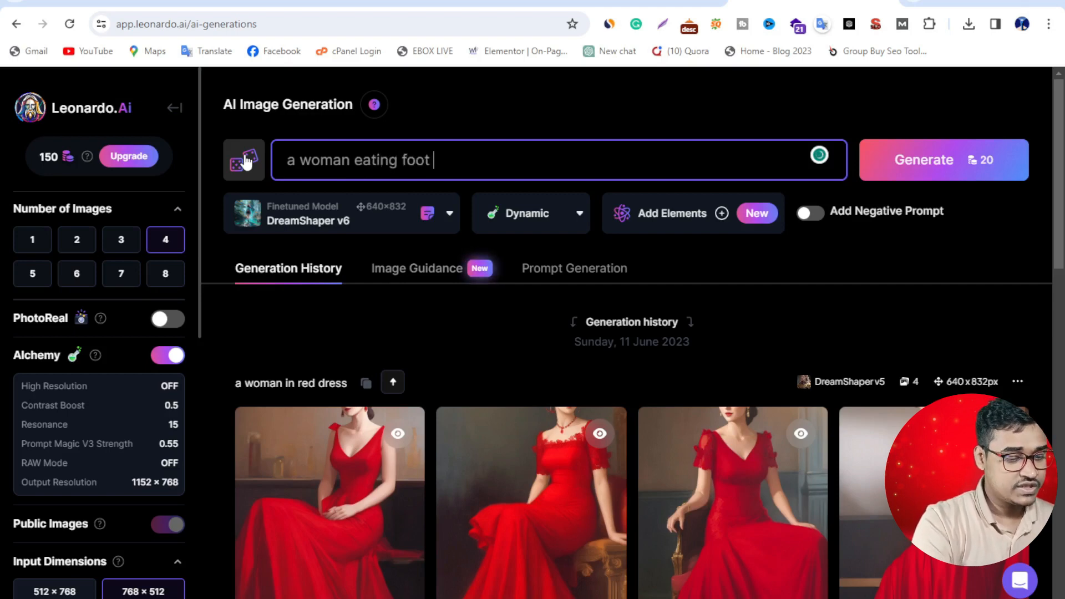
key("BackSpace")
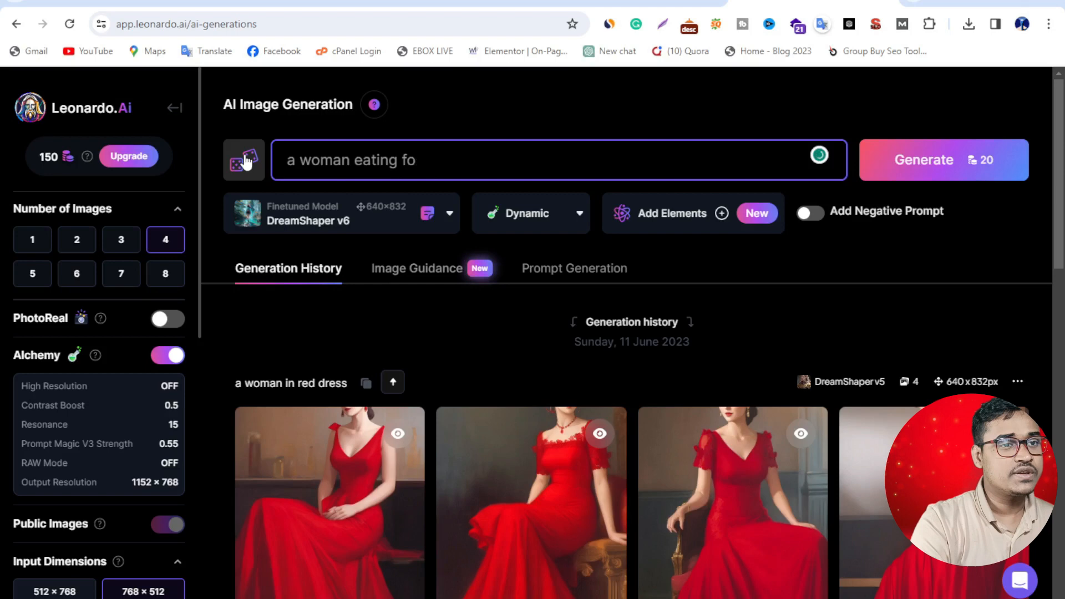
type("od")
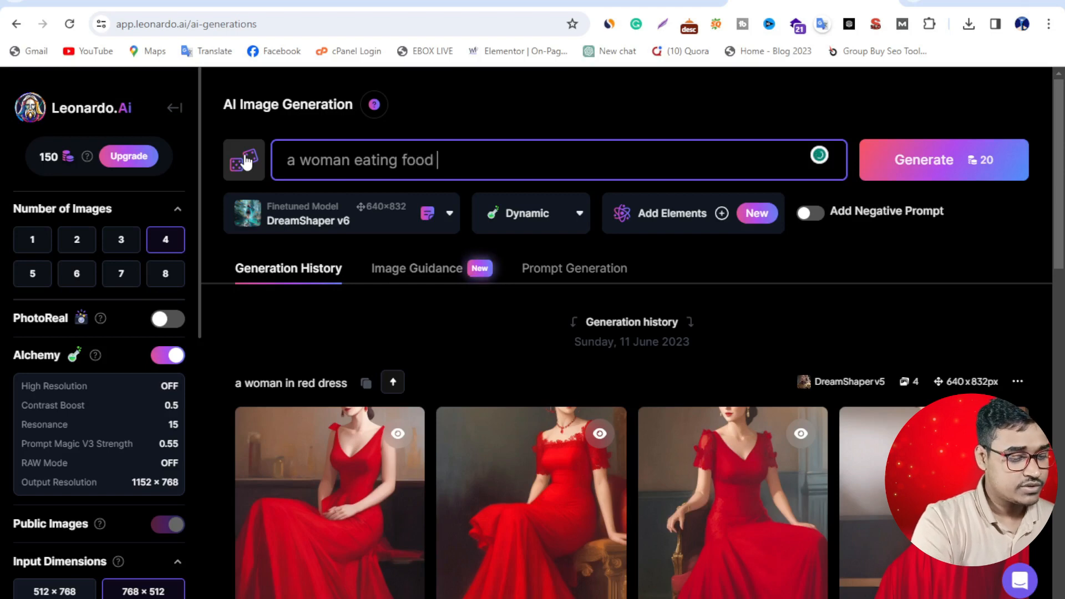
type("in road")
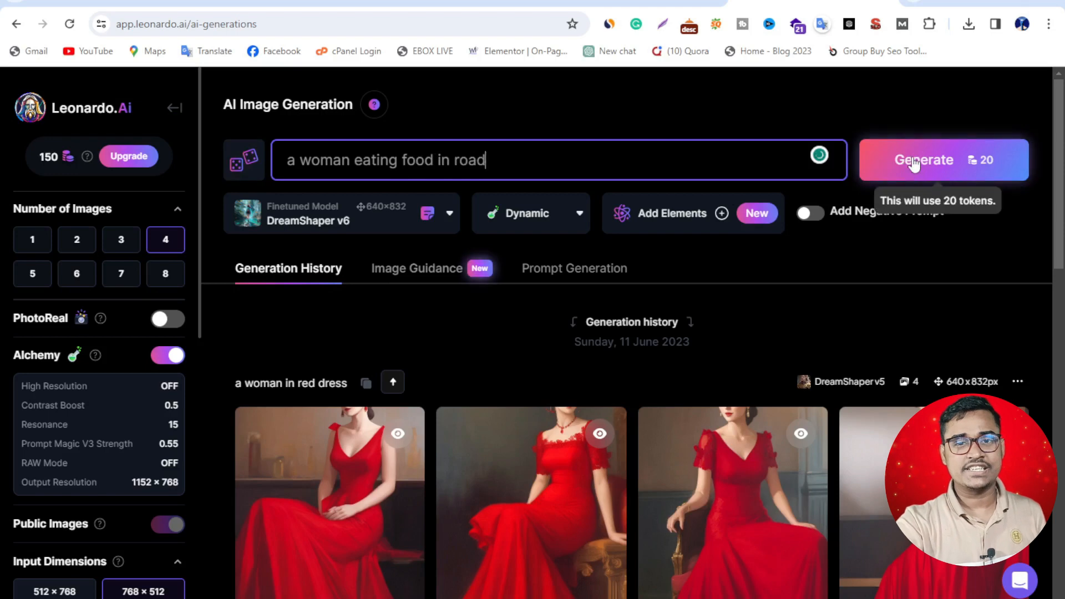
Generate four images from the woman-eating-food-in-road prompt, spending 20 tokens
left_click(922, 160)
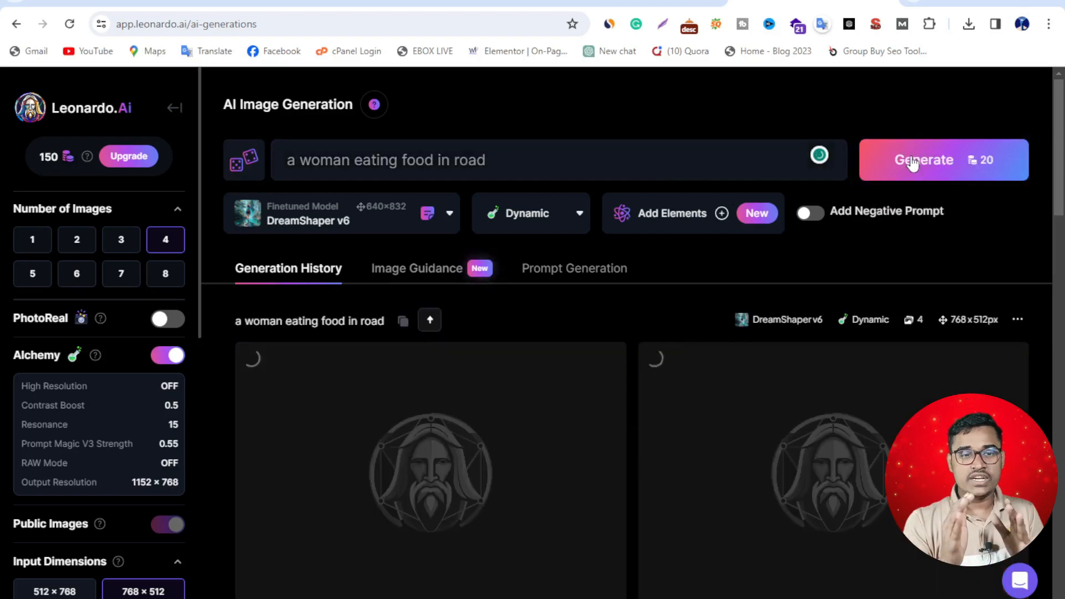
left_click(922, 160)
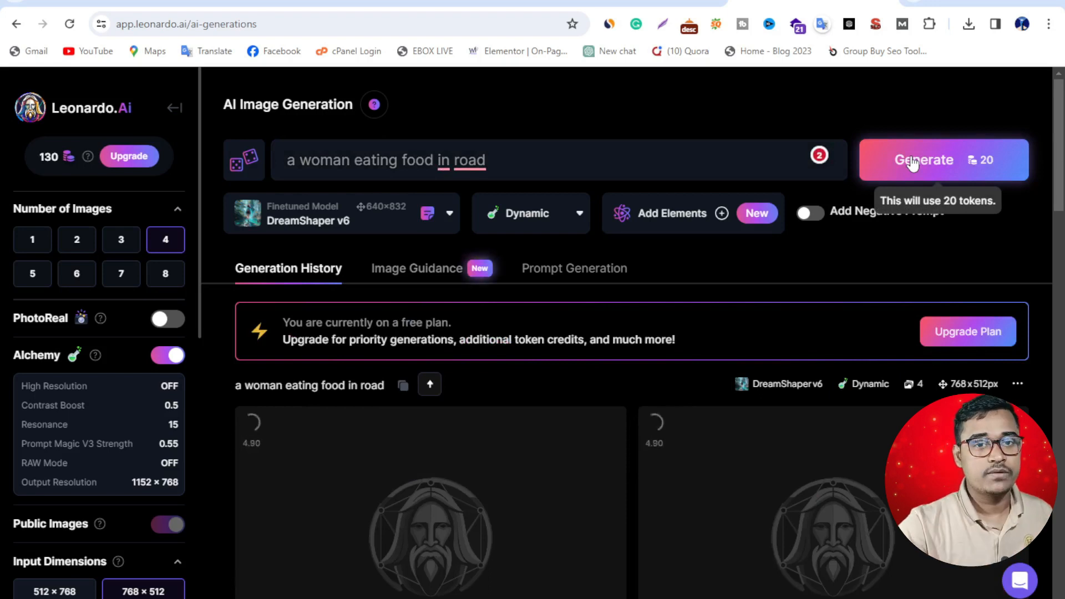
mouse_move(588, 322)
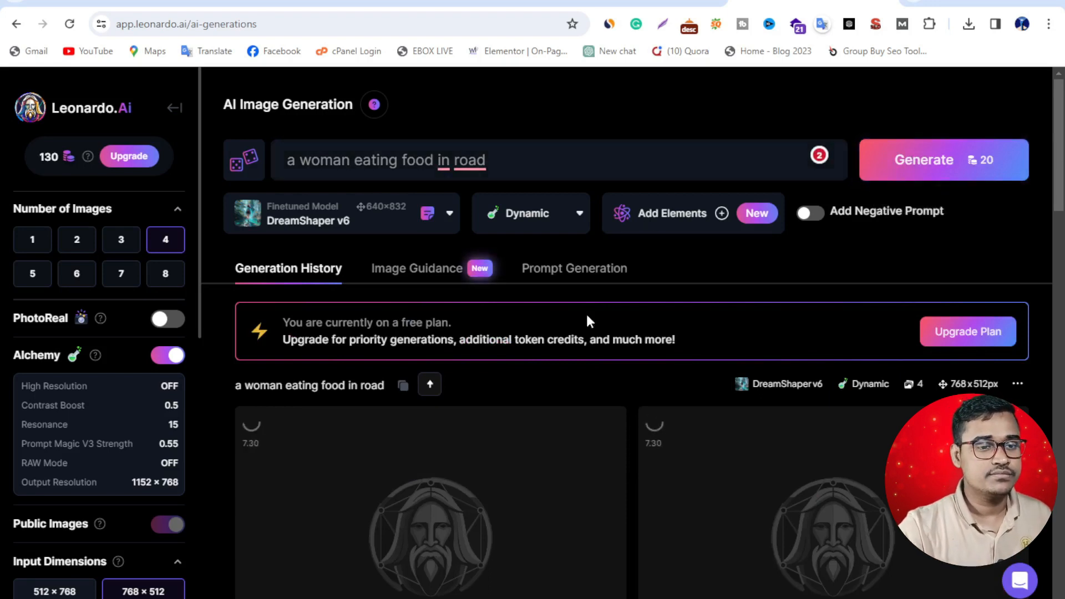
scroll("down", 3)
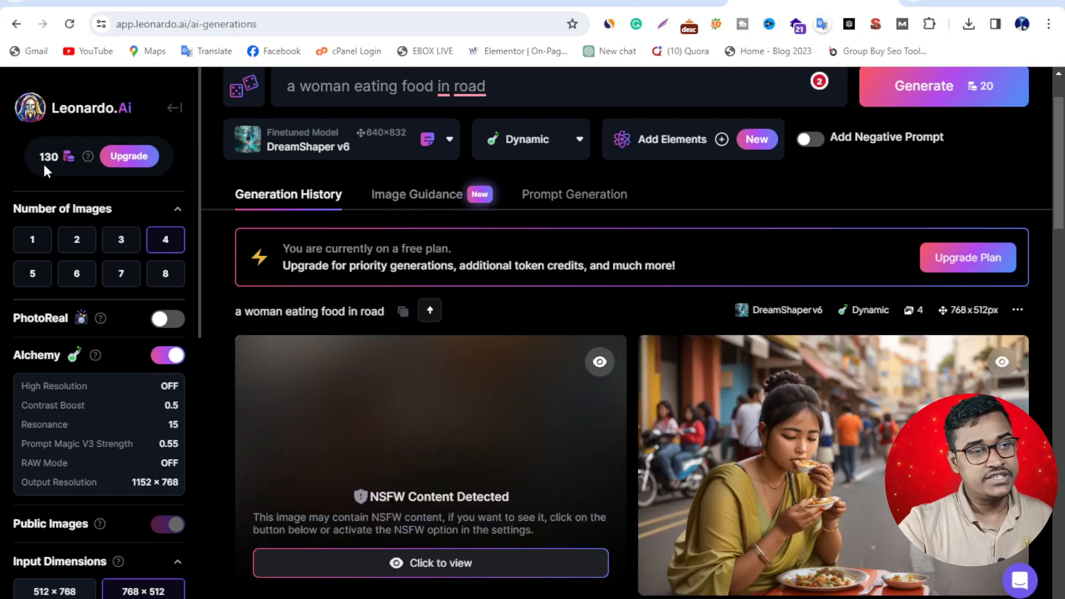
mouse_move(80, 178)
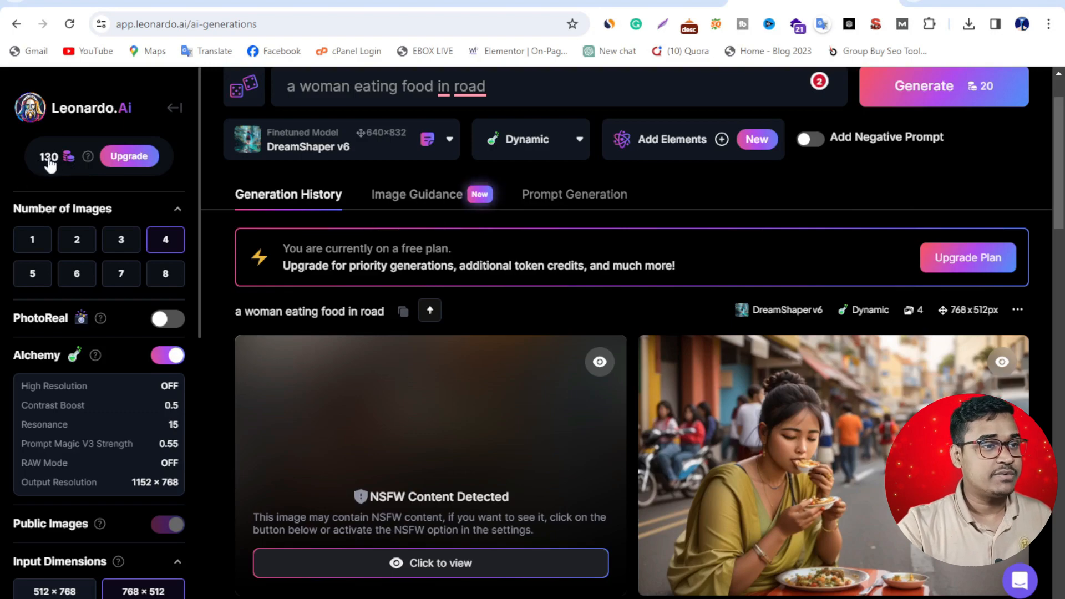
scroll("down", 3)
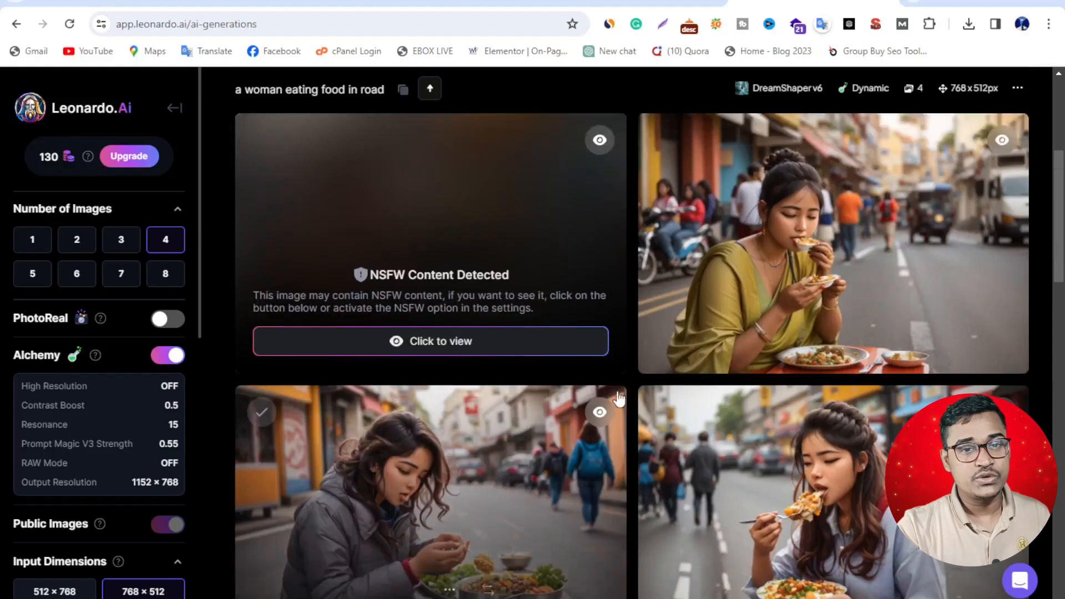
mouse_move(903, 279)
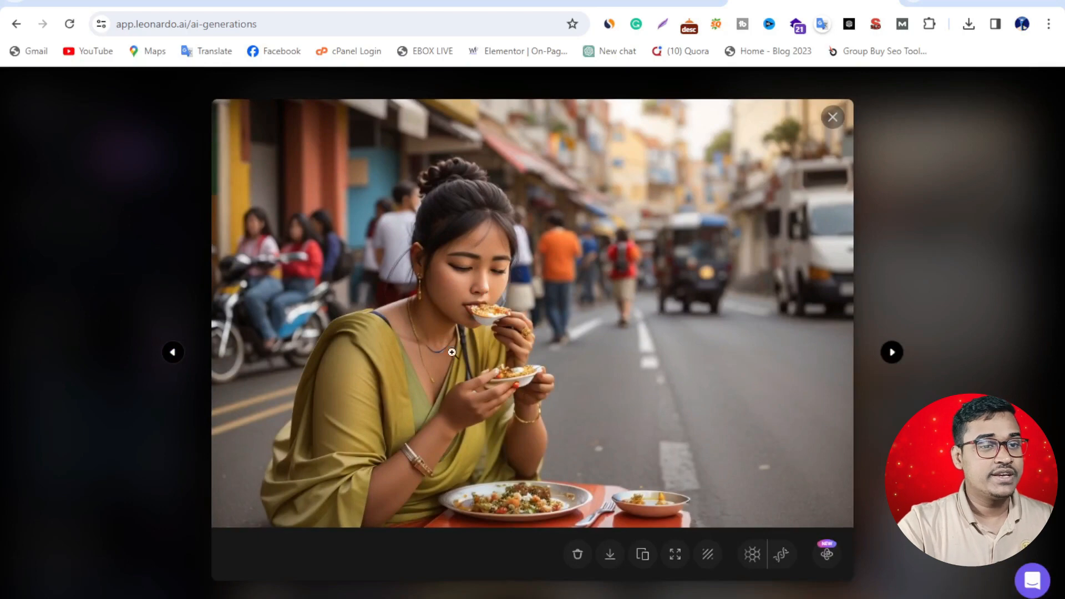
mouse_move(625, 443)
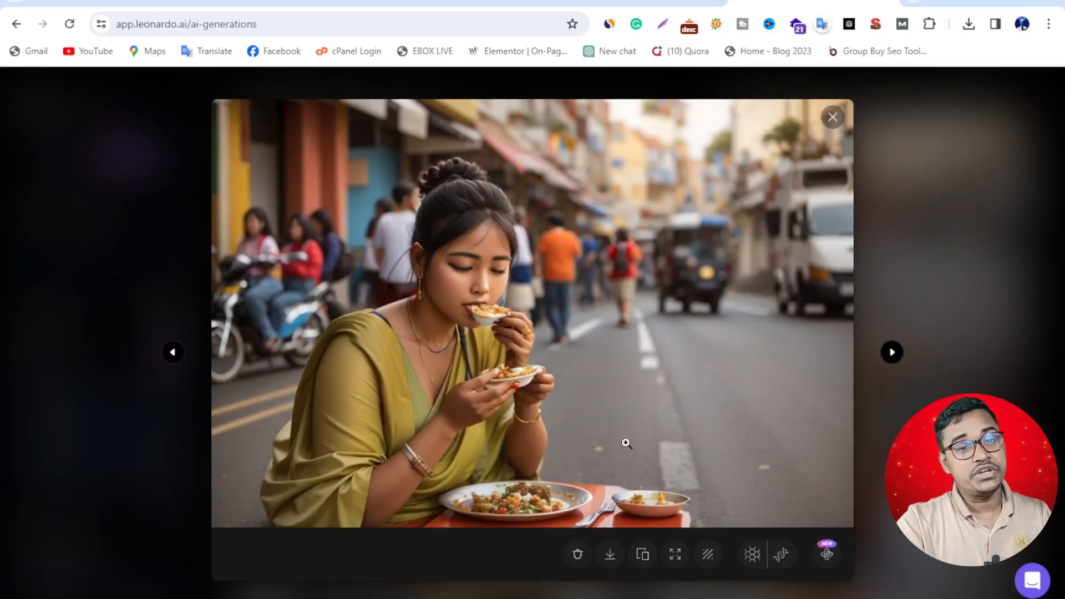
mouse_move(639, 554)
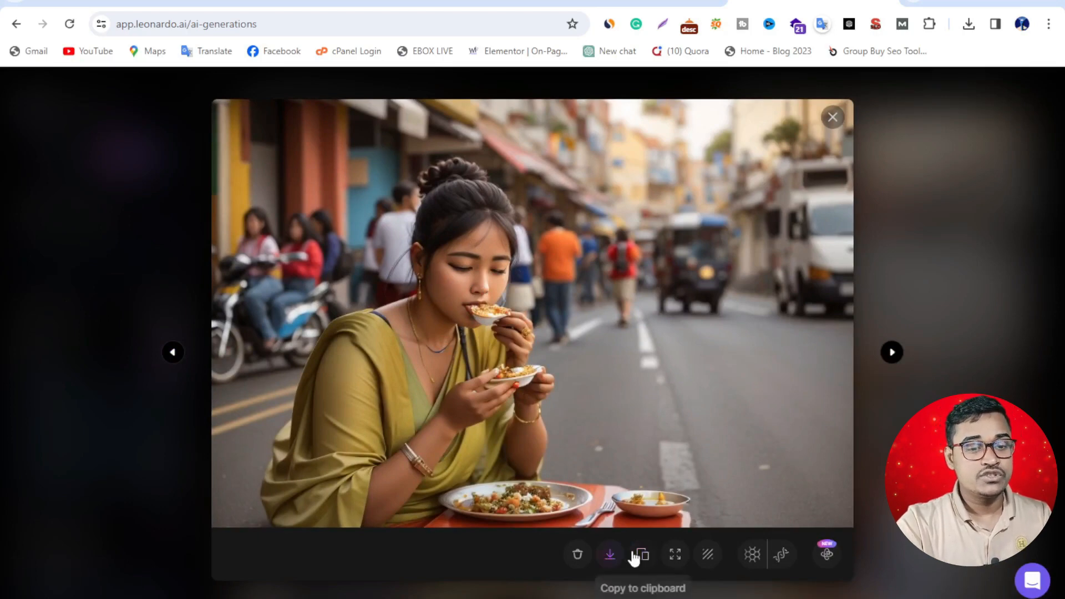
mouse_move(609, 554)
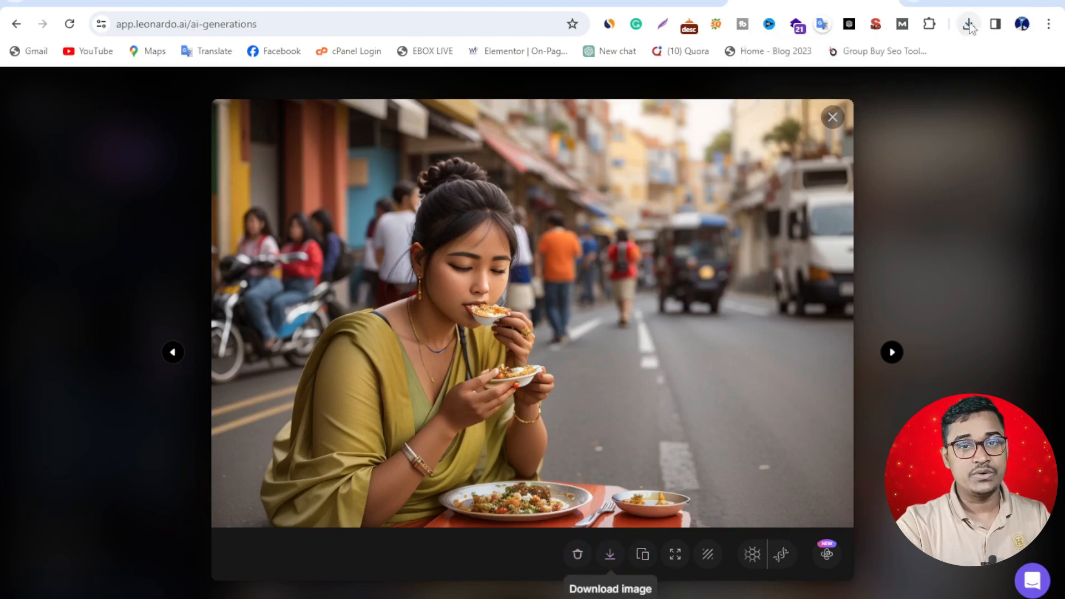
Check the downloaded saree street image in Chrome's recent downloads list
left_click(967, 23)
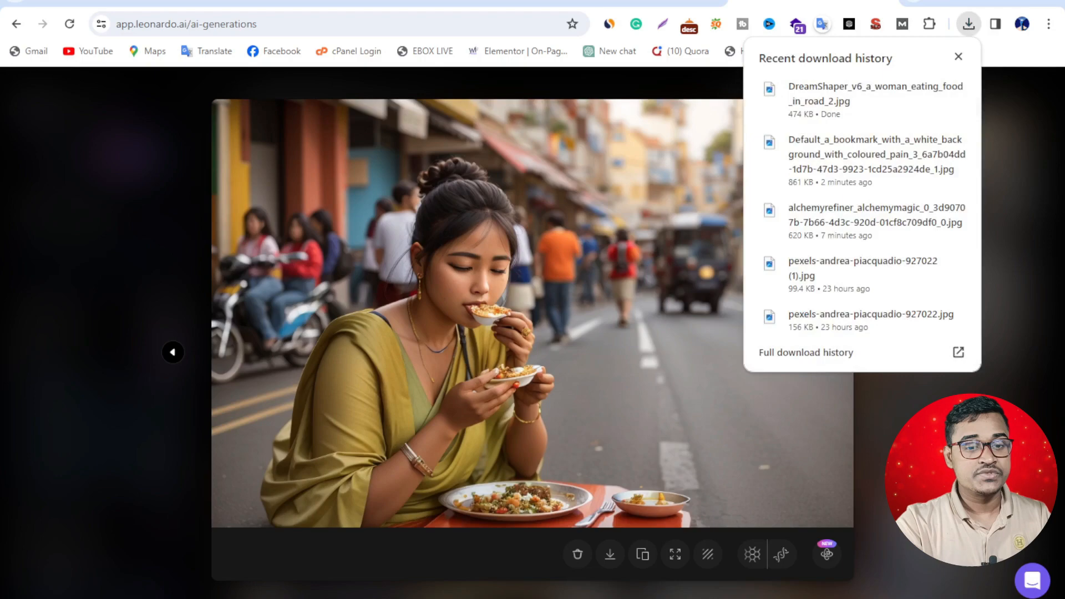
left_click(957, 56)
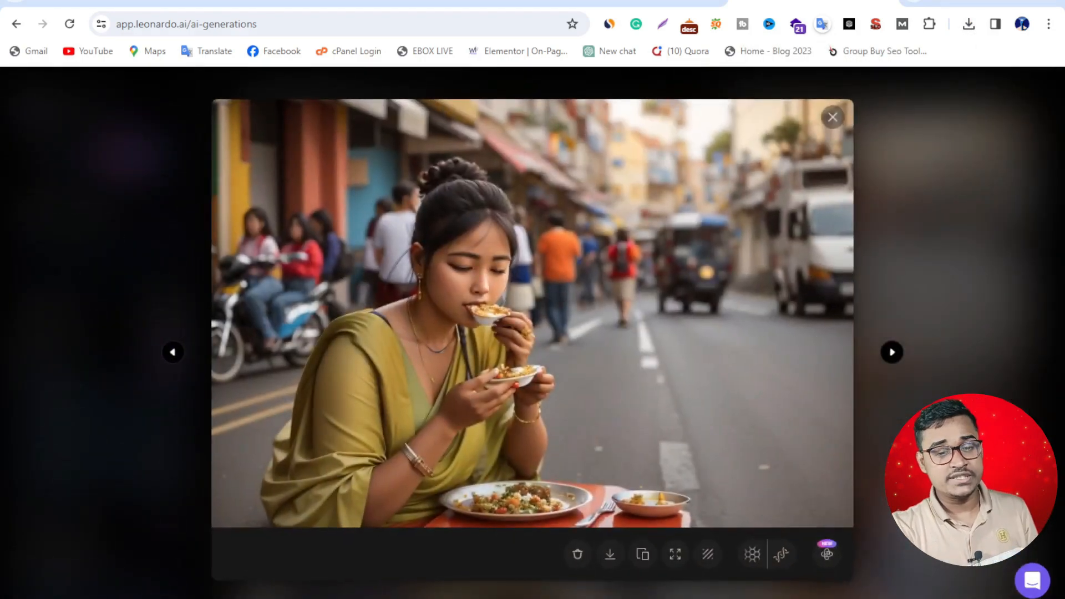
mouse_move(739, 554)
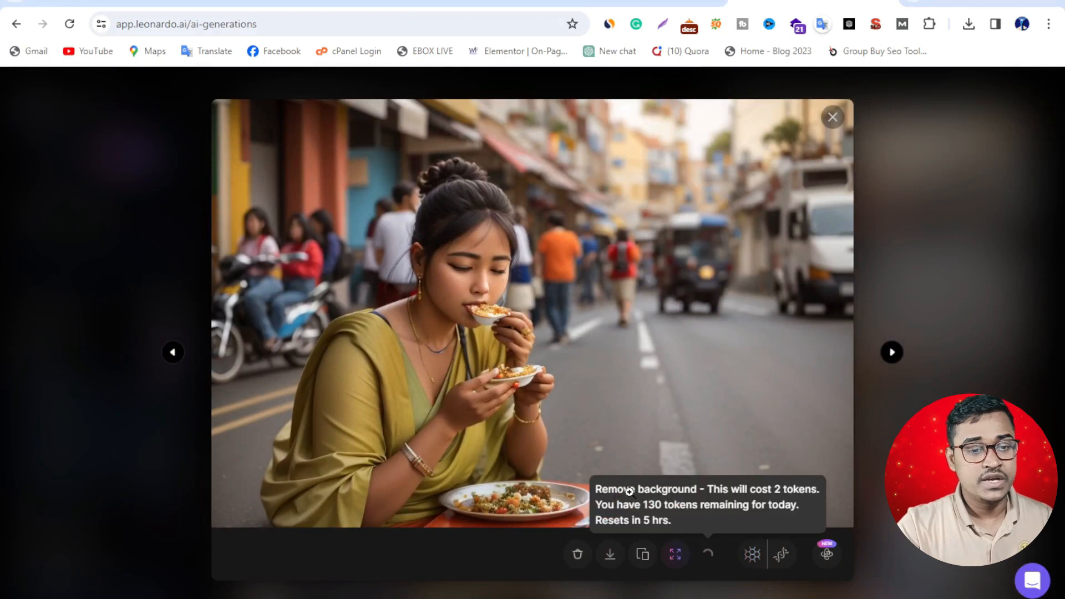
mouse_move(751, 553)
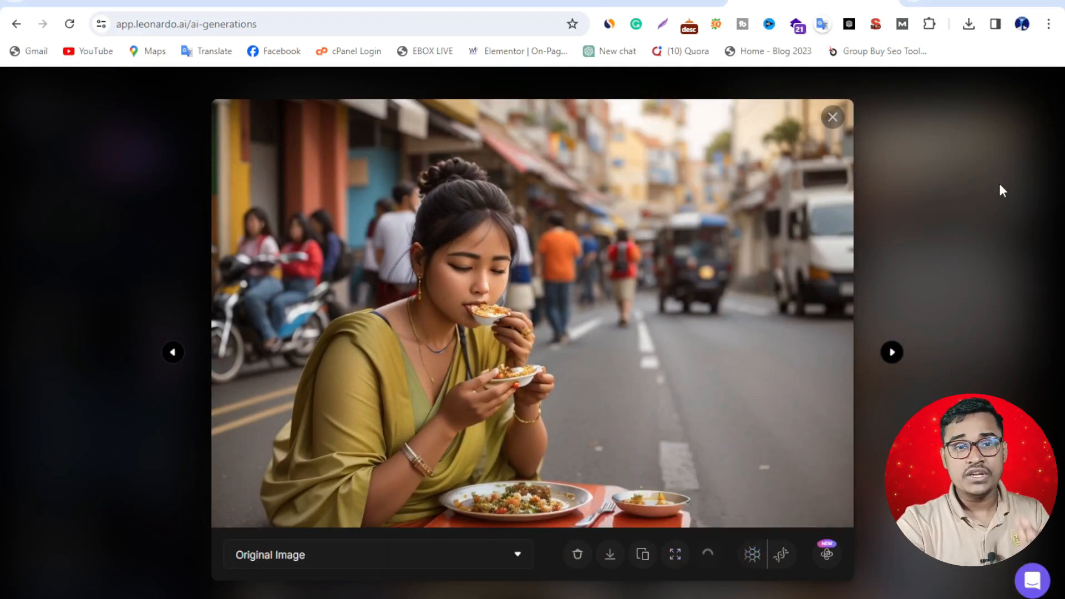
mouse_move(845, 120)
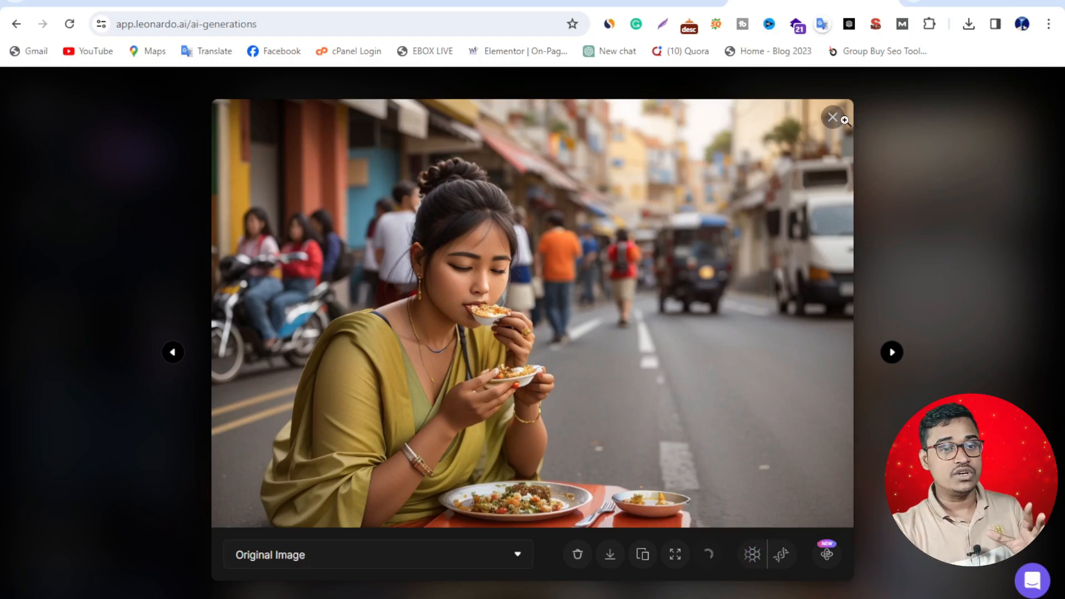
View the other two street-eating images enlarged, stepping through them with the arrows
left_click(834, 117)
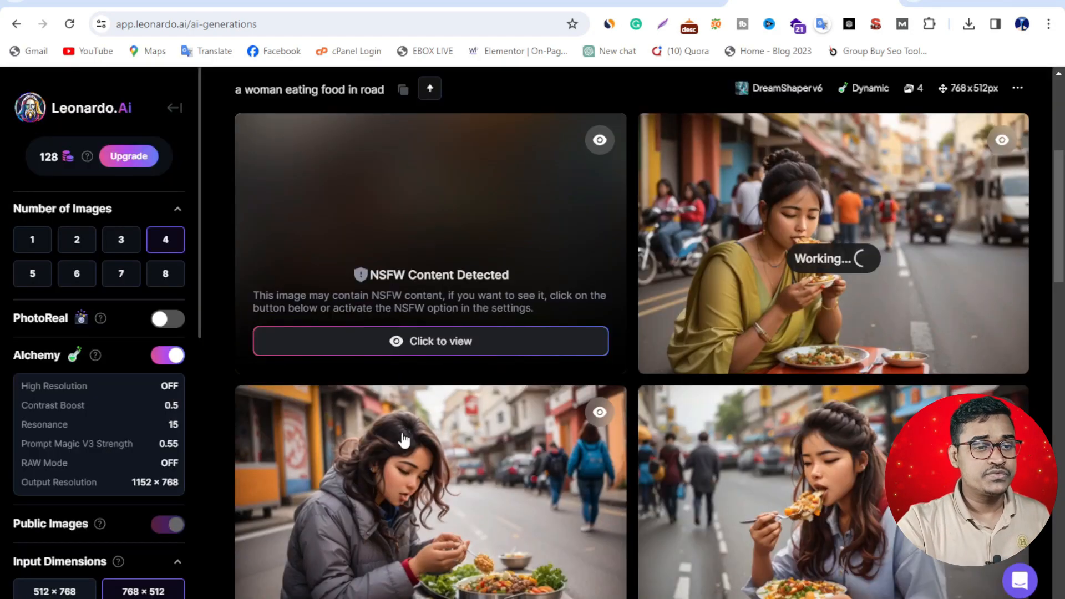
left_click(431, 490)
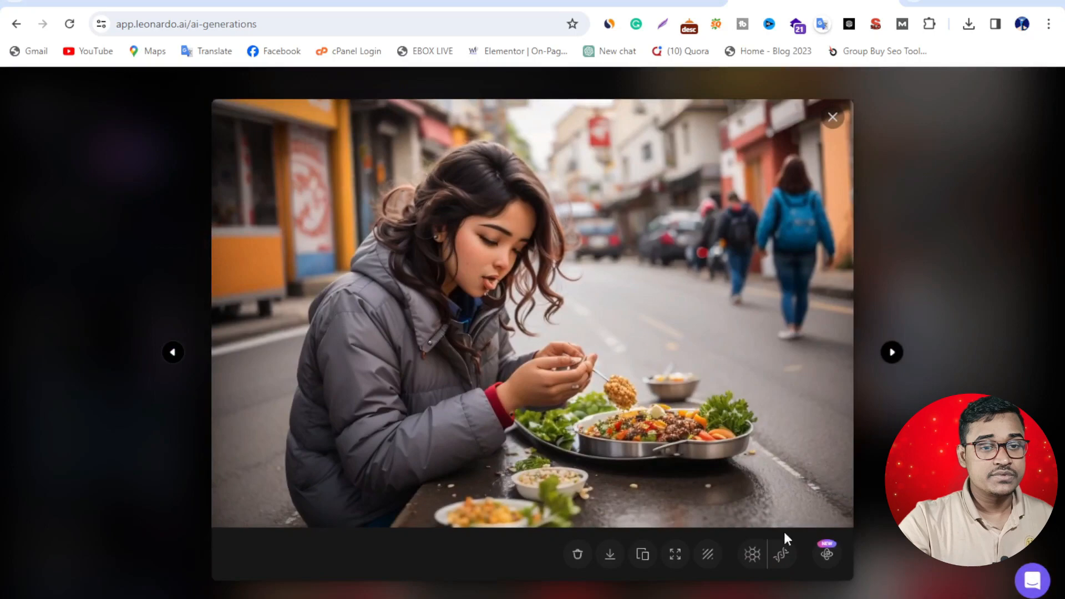
mouse_move(148, 250)
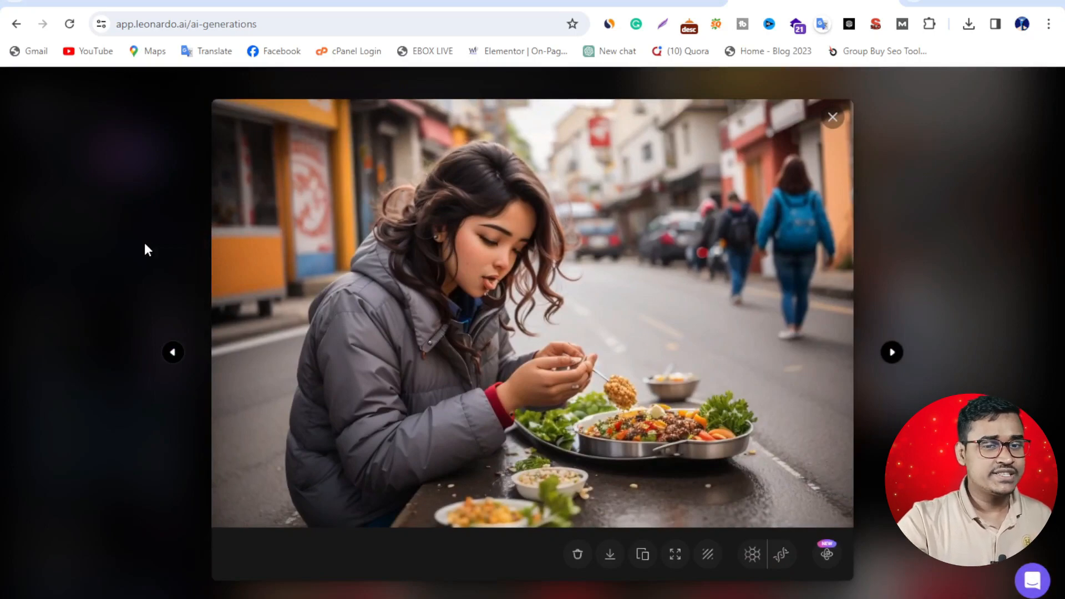
left_click(891, 352)
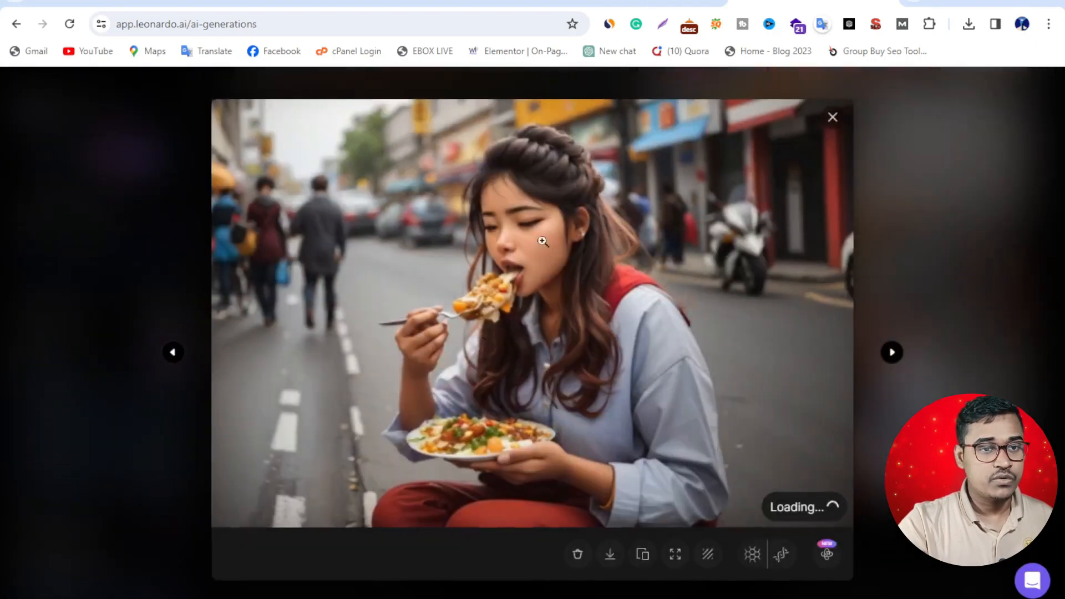
left_click(833, 116)
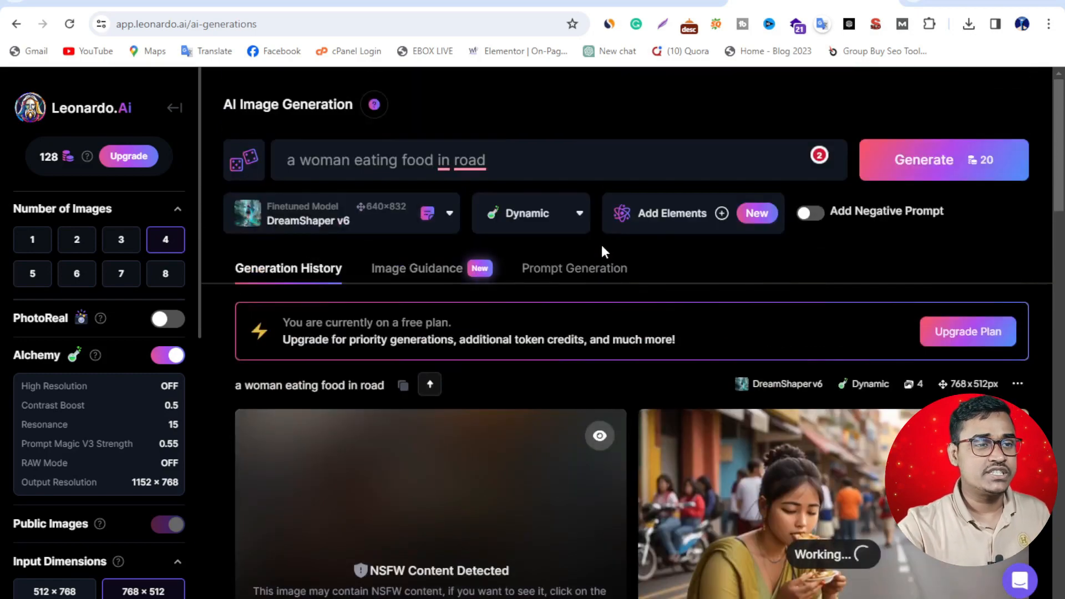
Scroll through the generation history and return to the prompt at the top
scroll("down", 3)
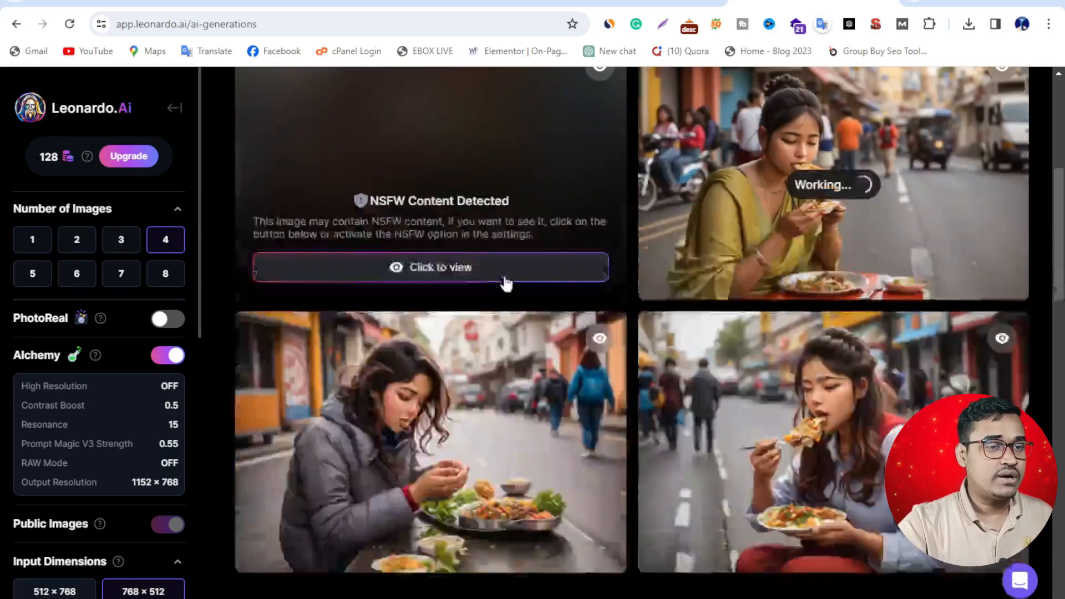
scroll("up", 3)
type("a man")
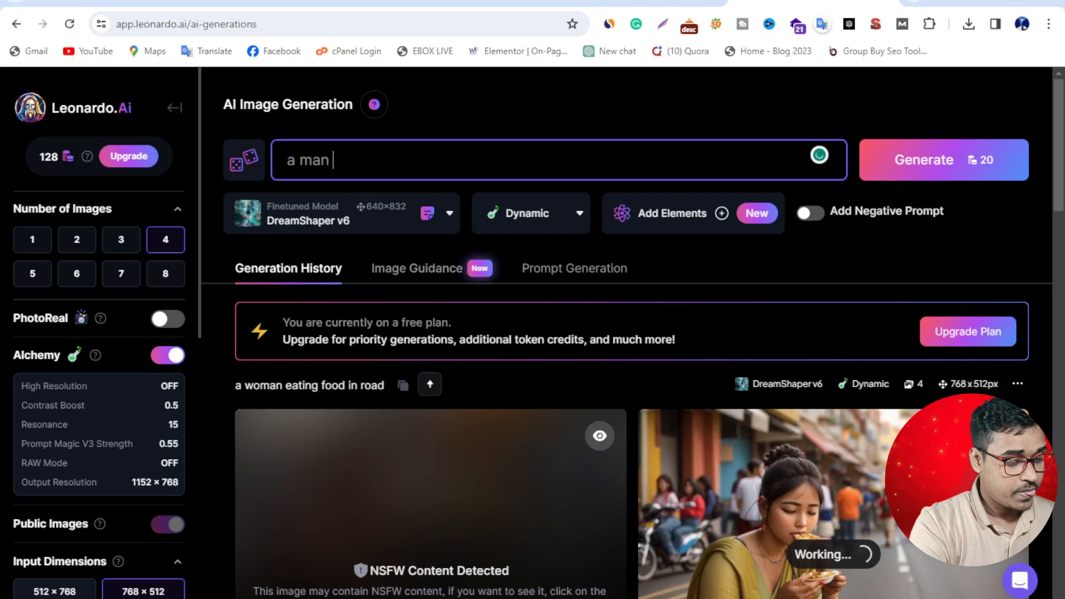
Complete the prompt "a man runing with football with team" and start generating four images
type("runiin")
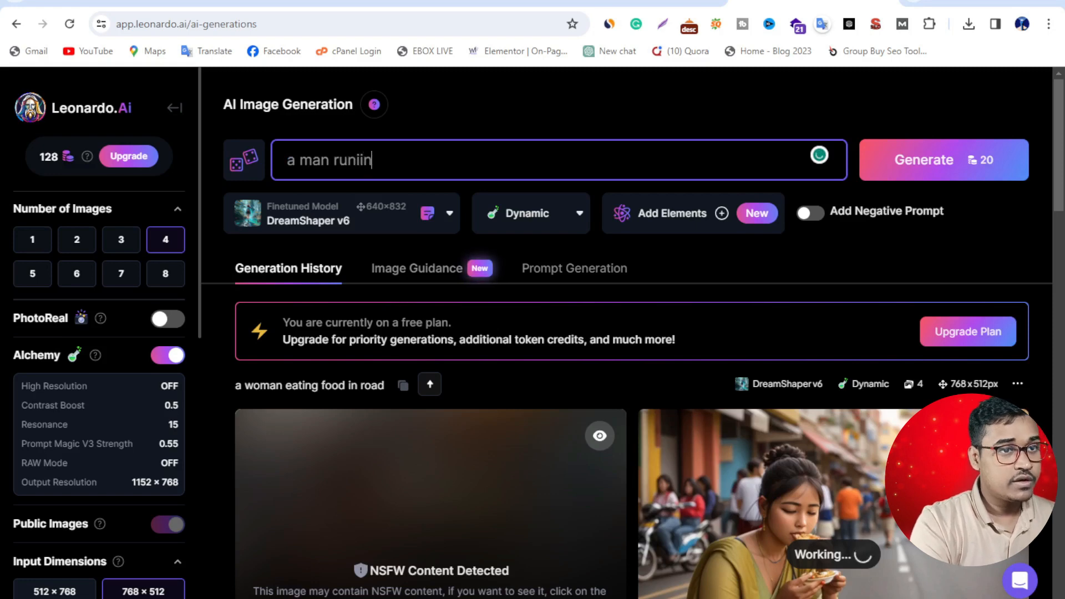
key("Backspace")
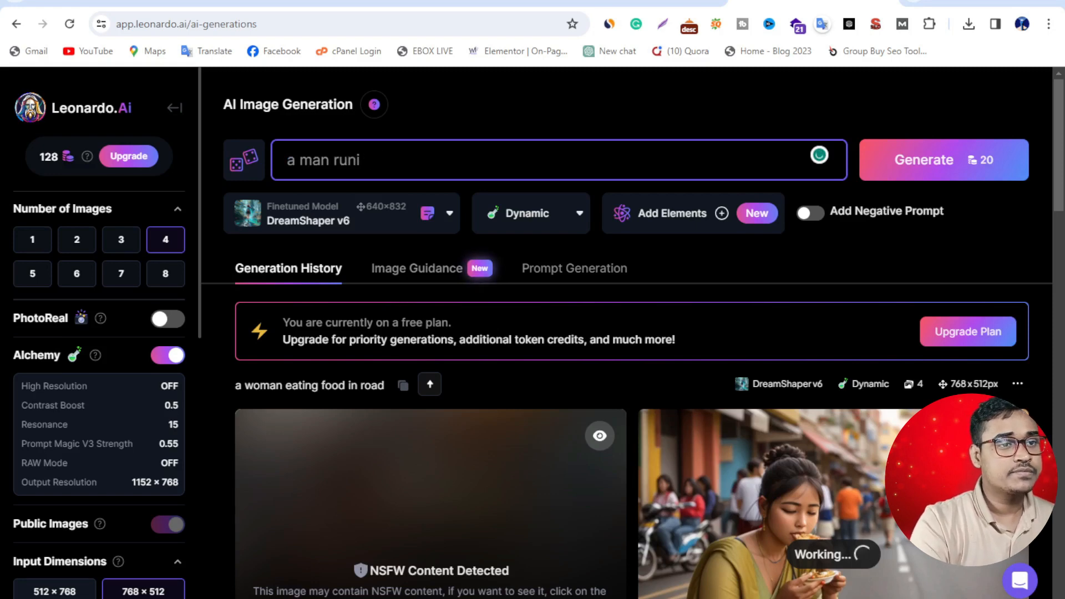
type("ng")
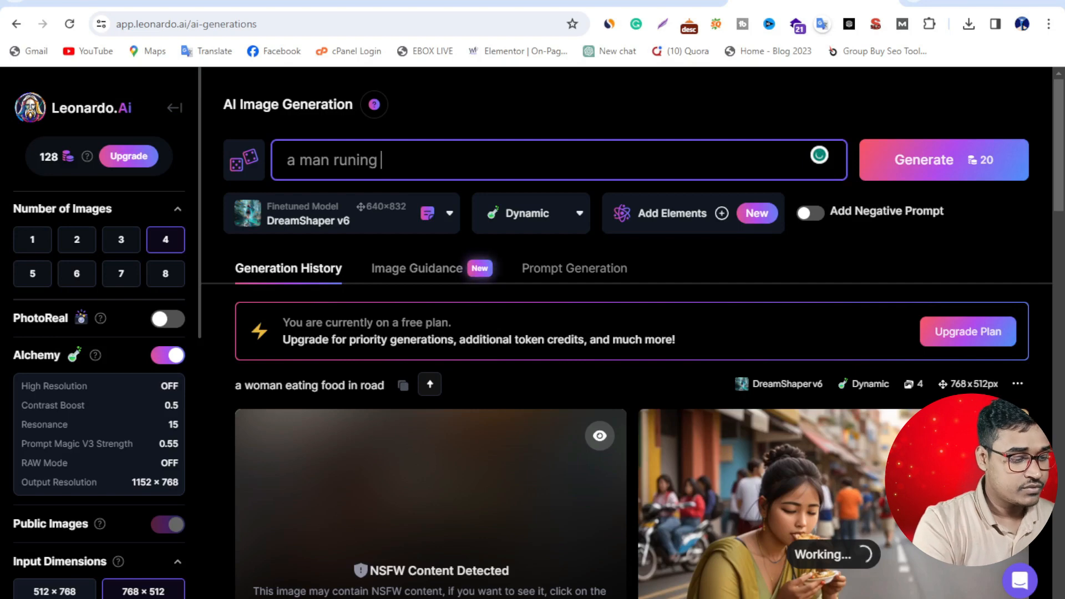
type("with")
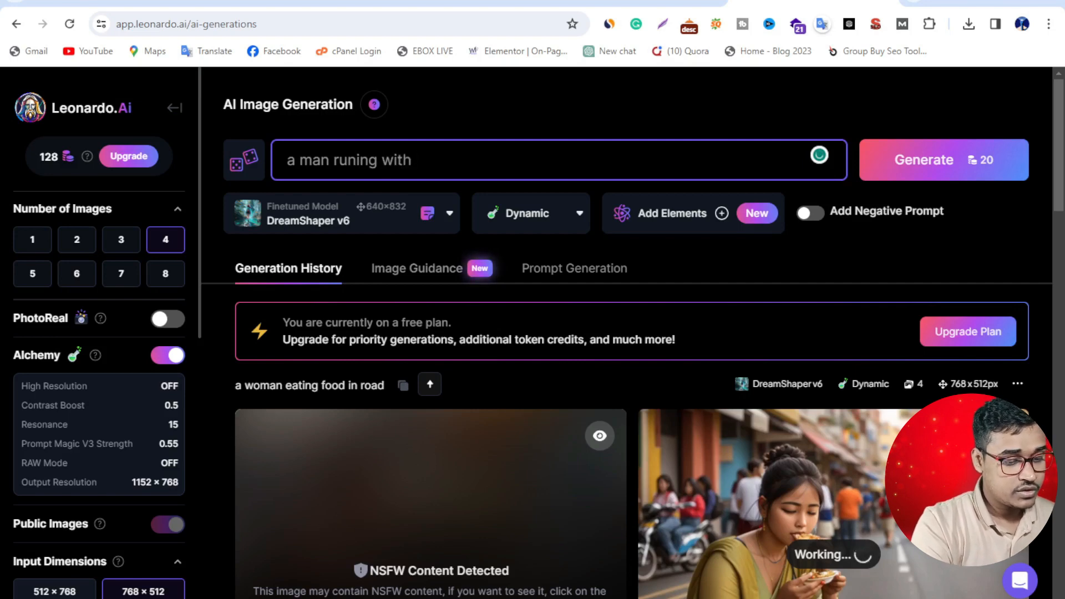
type("football")
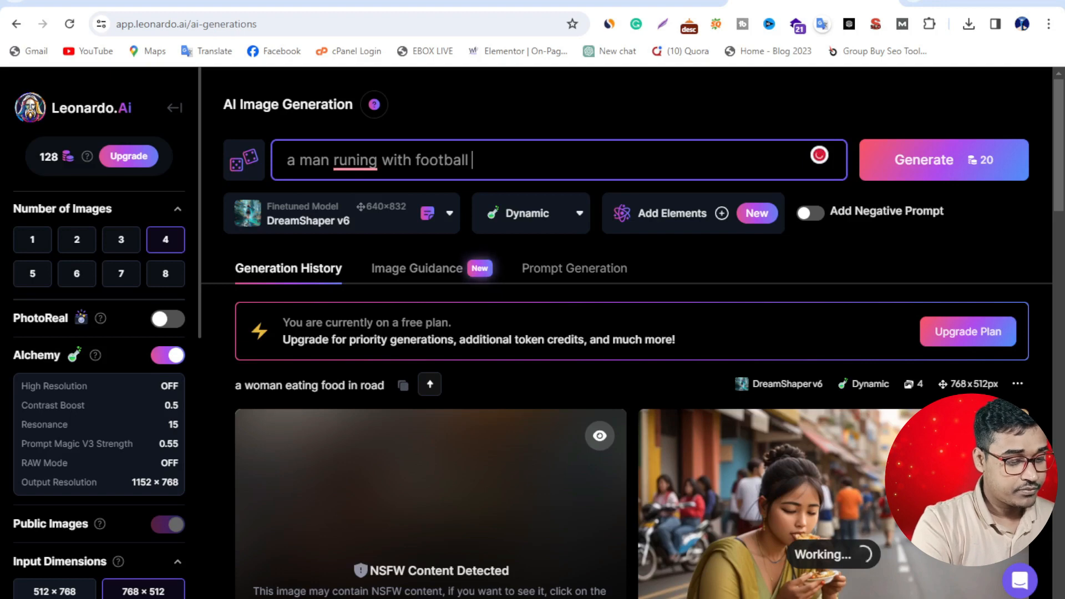
type("with team")
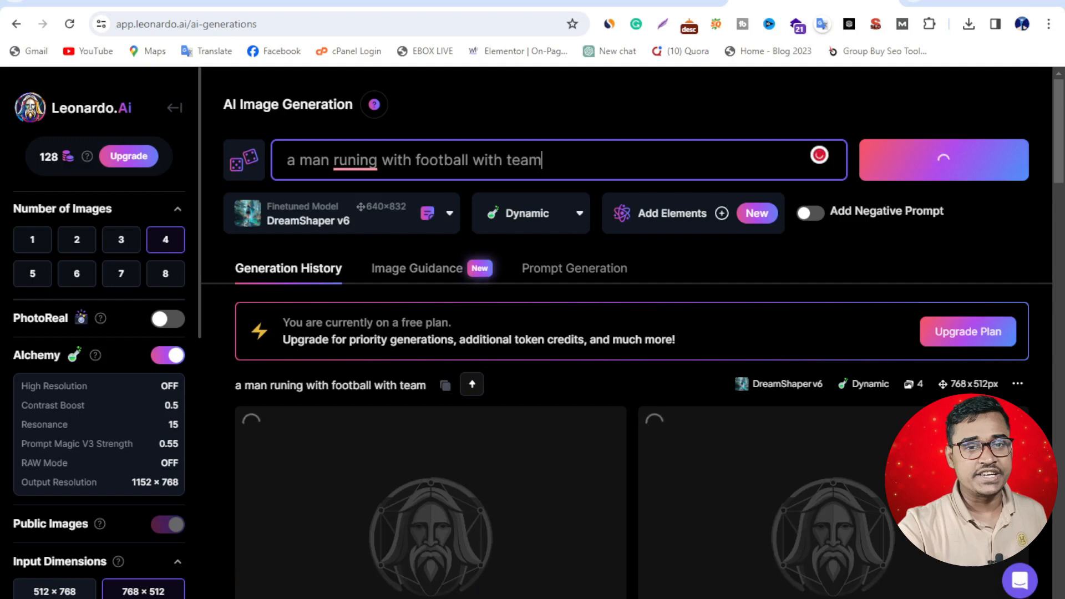
scroll("down", 3)
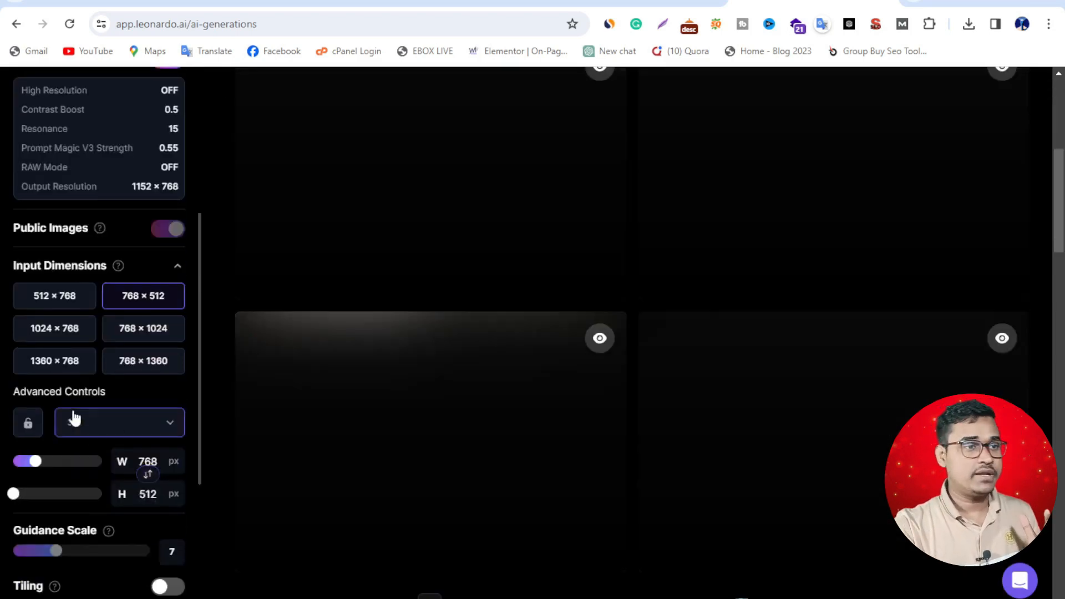
Scroll through the finished NSFW-flagged football images and uncover the lower-left one
scroll("up", 3)
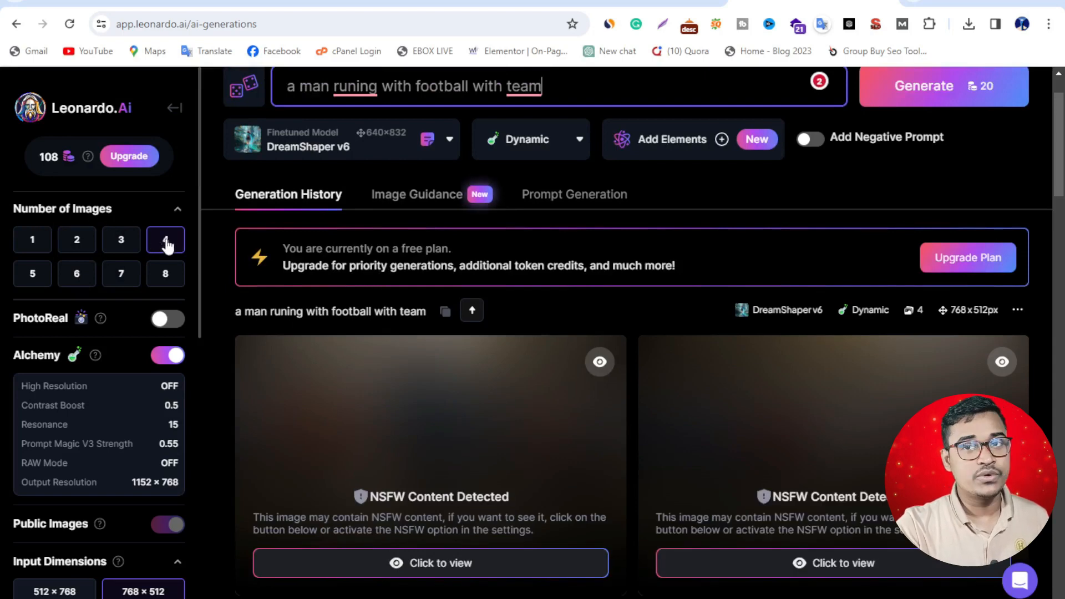
scroll("down", 3)
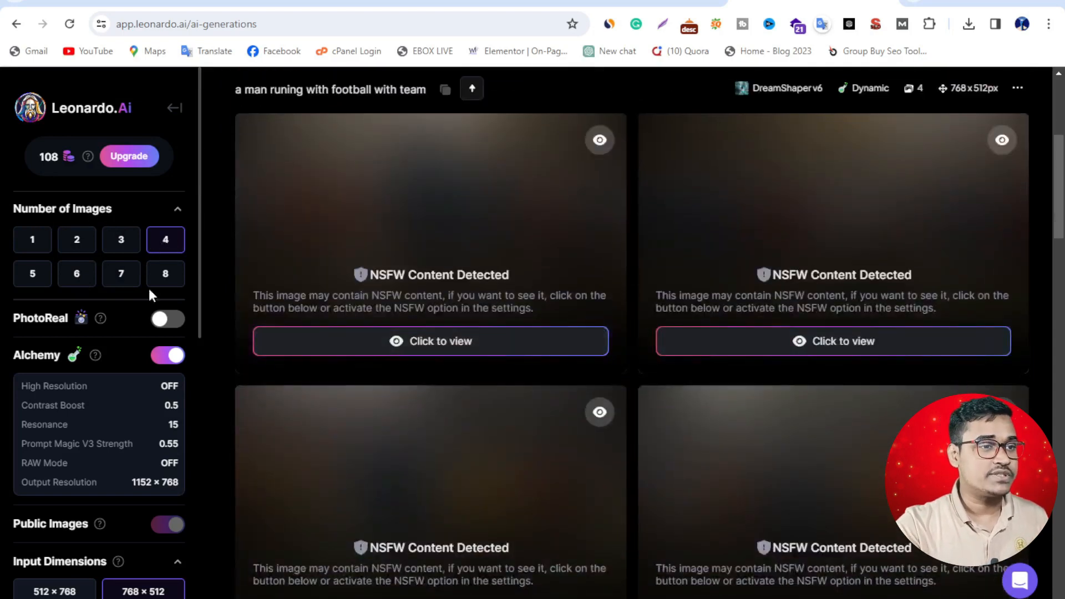
scroll("down", 3)
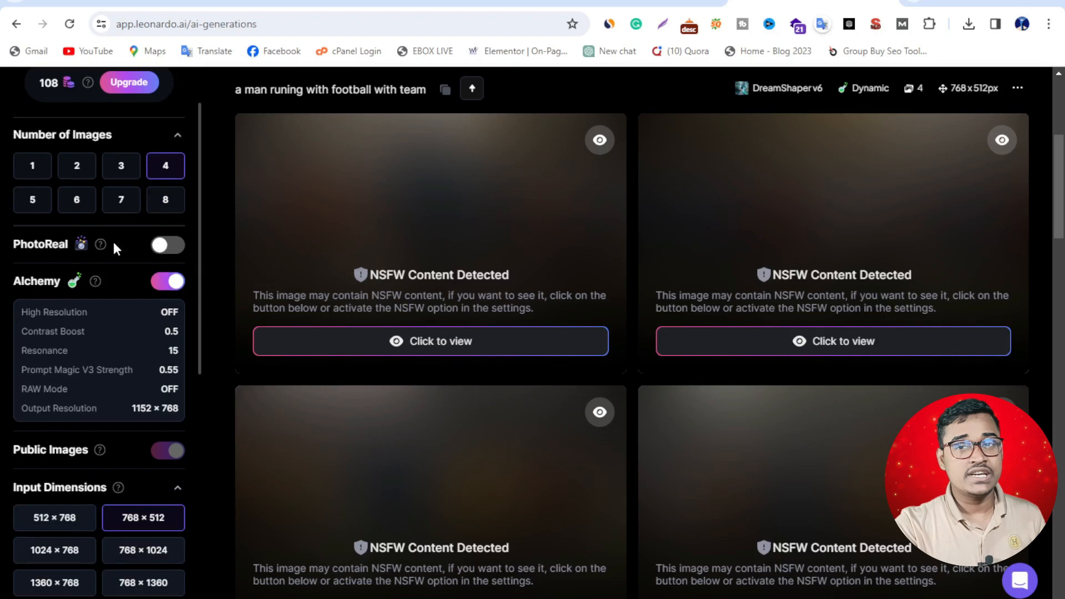
scroll("down", 3)
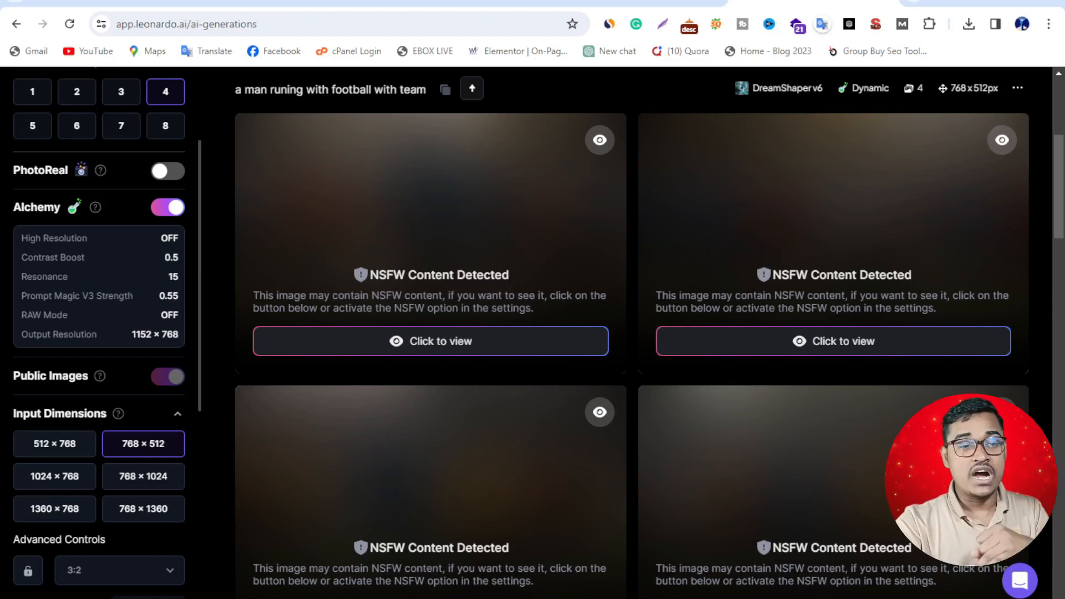
scroll("down", 3)
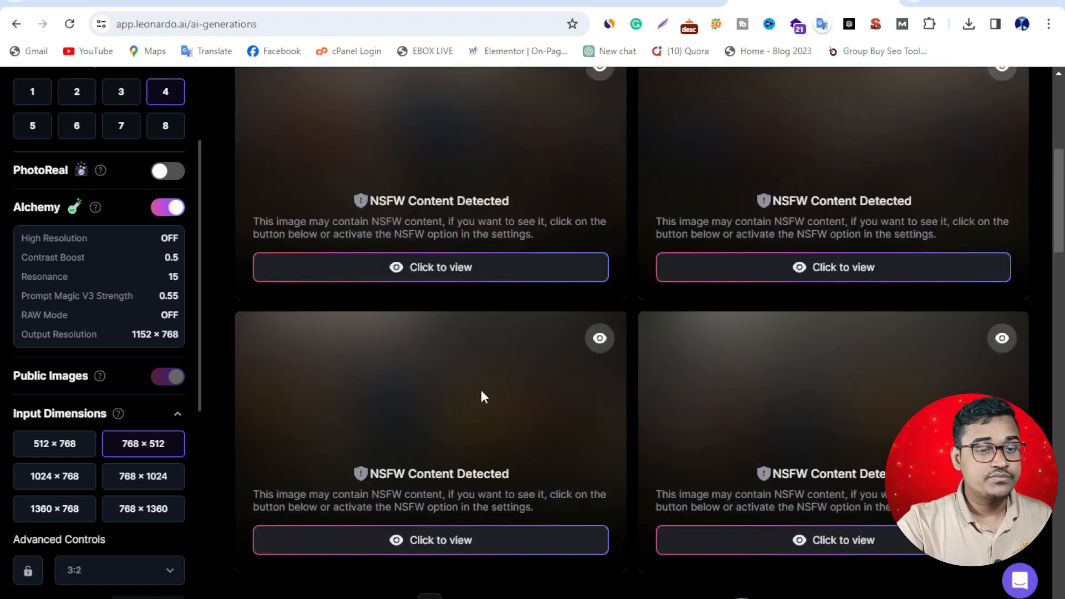
left_click(431, 541)
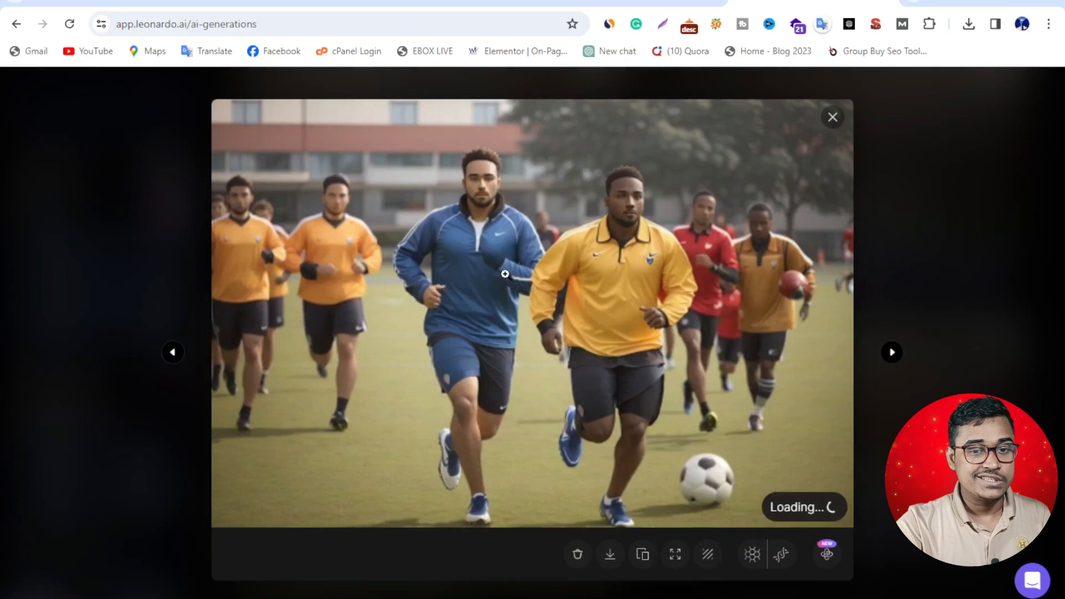
Reveal the lower-right football image of the team jogging behind the ball, then close the viewer
left_click(832, 116)
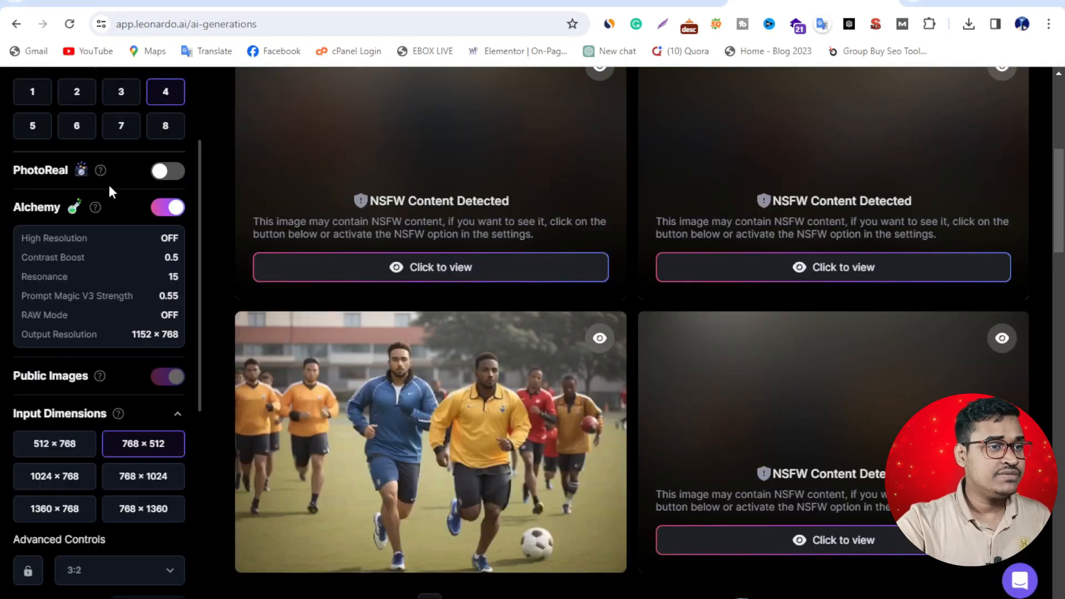
left_click(167, 171)
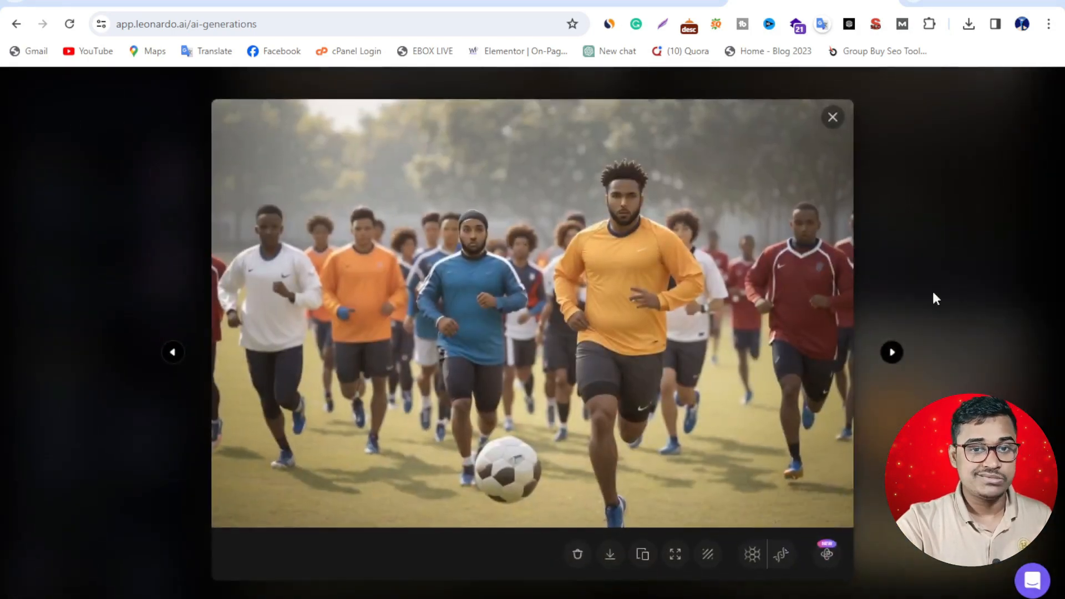
left_click(833, 116)
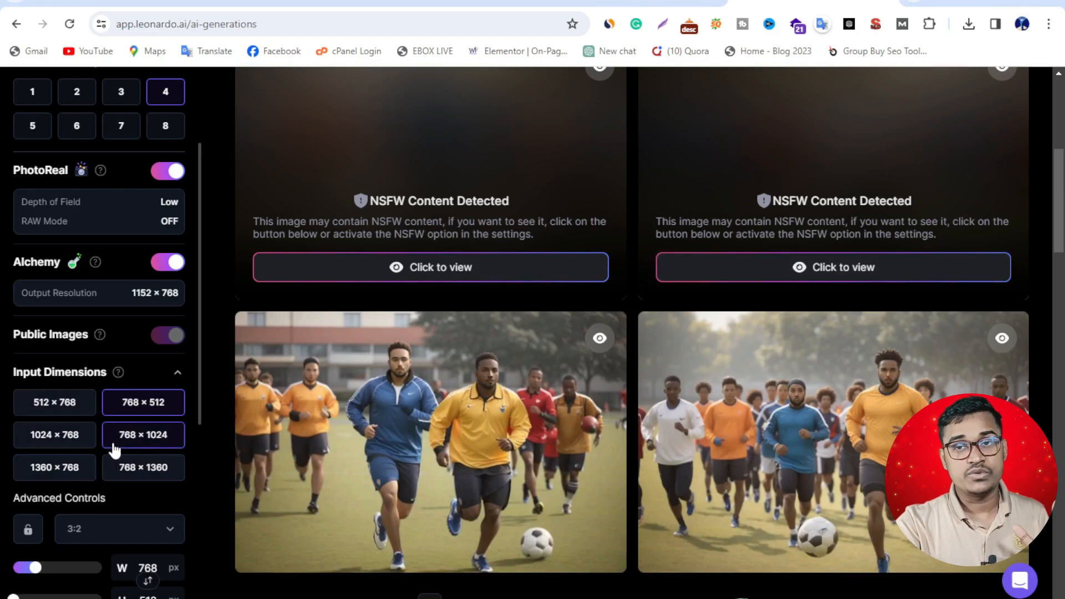
left_click(143, 402)
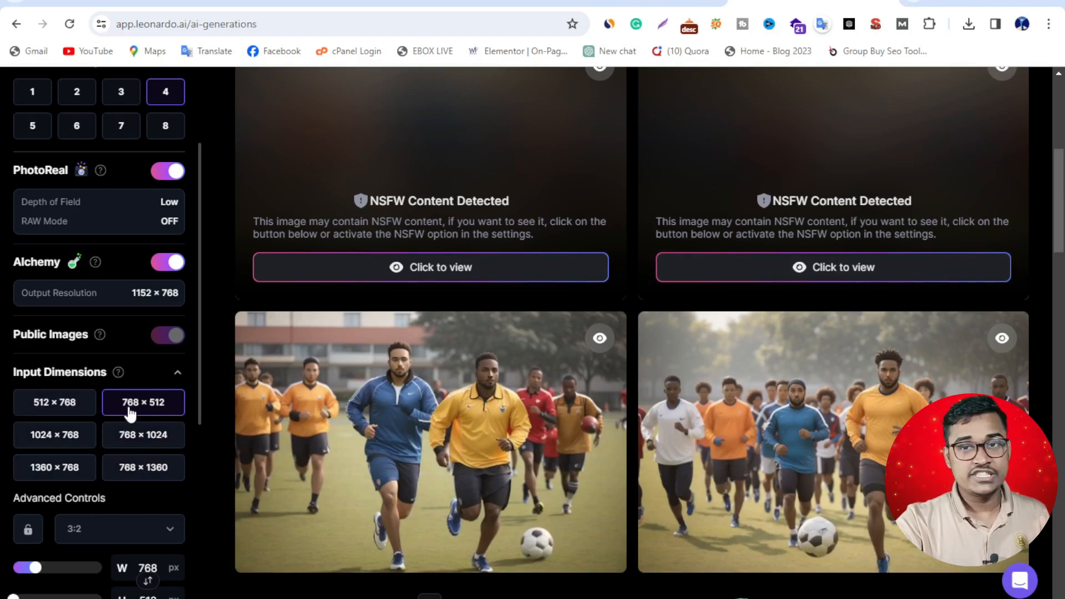
left_click(143, 435)
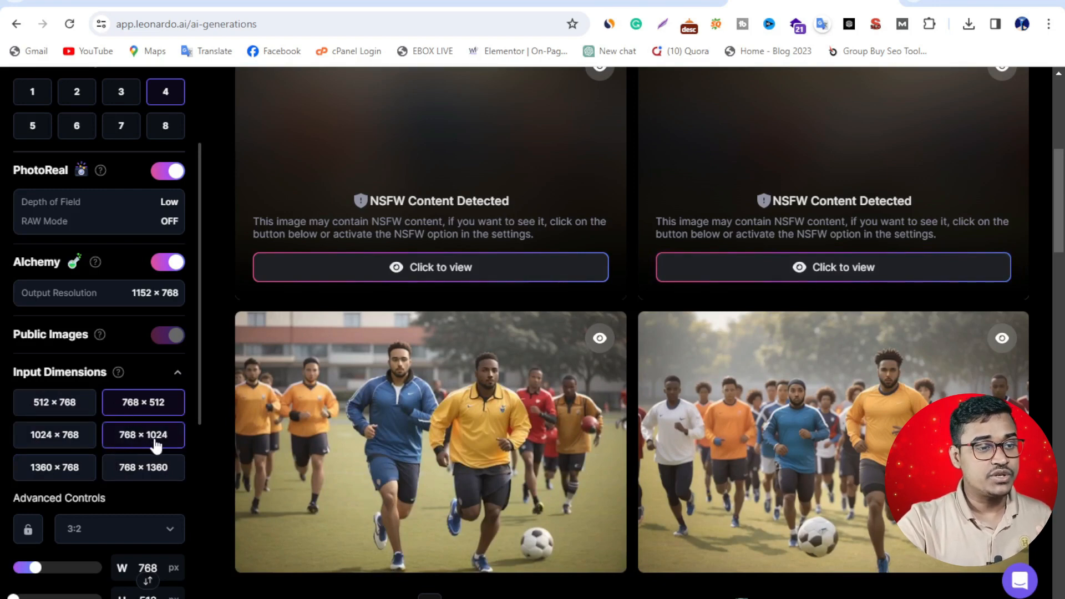
scroll("down", 3)
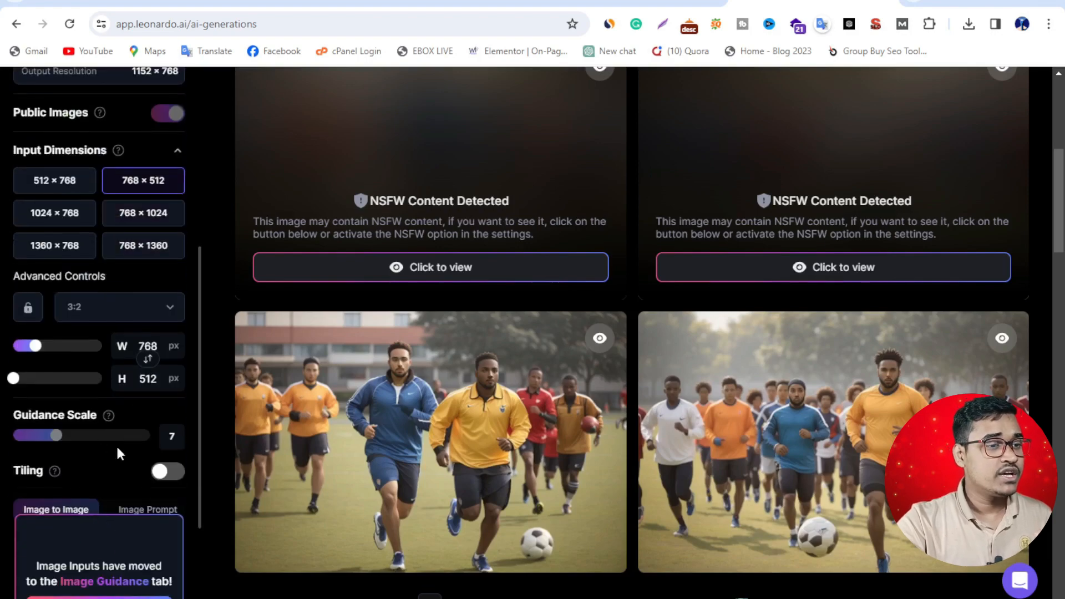
scroll("down", 3)
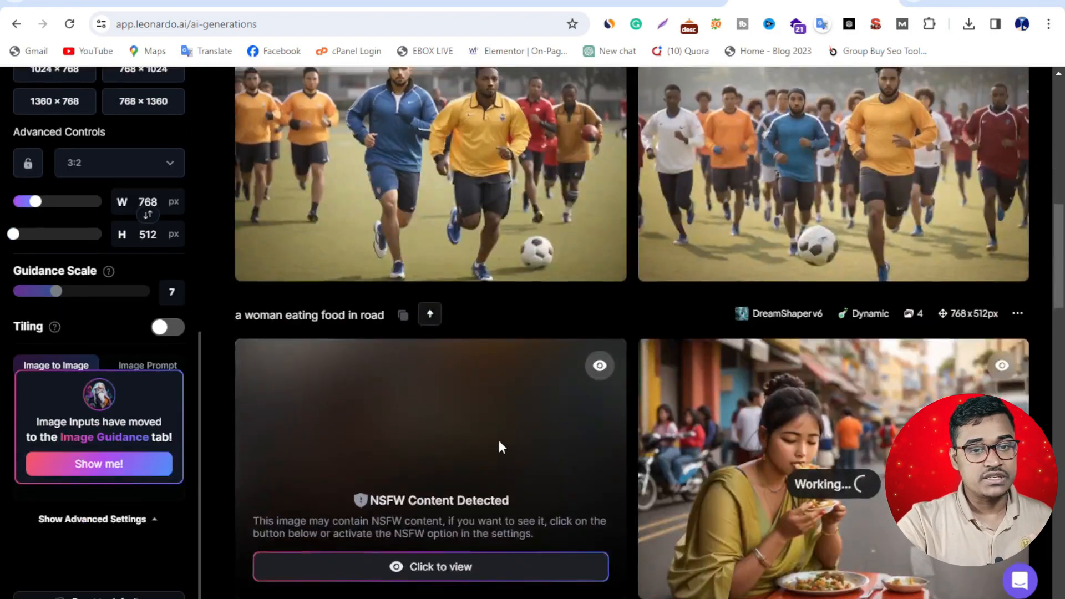
scroll("up", 3)
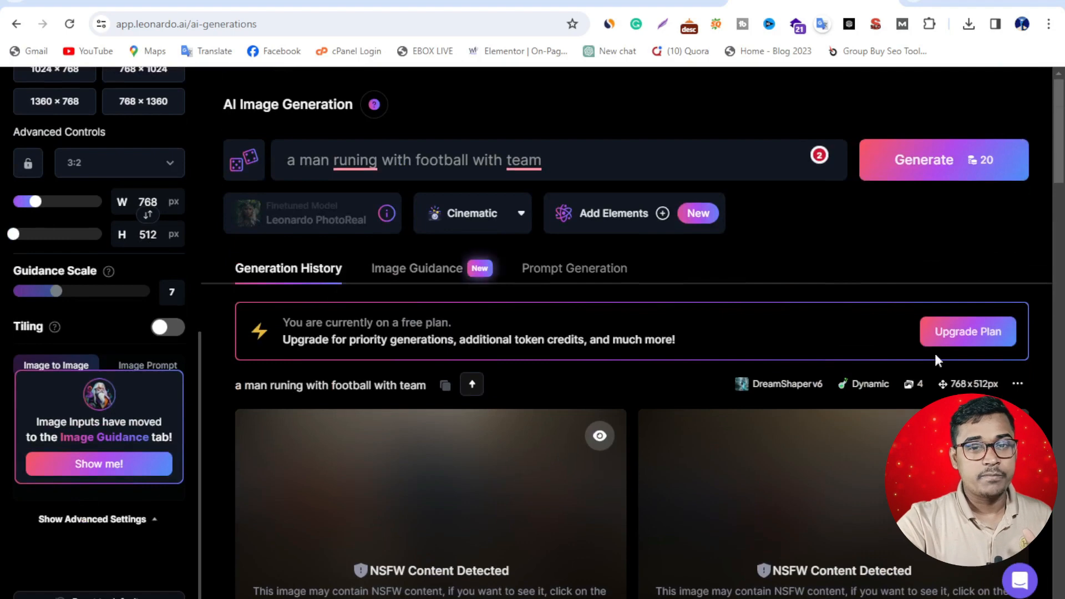
mouse_move(652, 364)
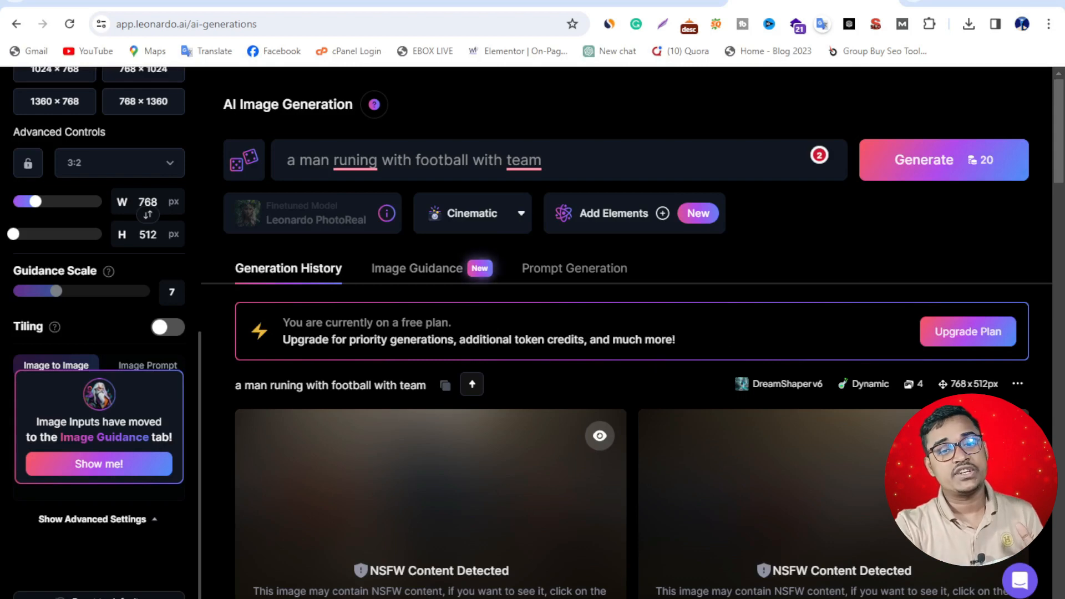
Go to the pricing page listing Free, Apprentice, Artisan and Maestro yearly plans
left_click(968, 332)
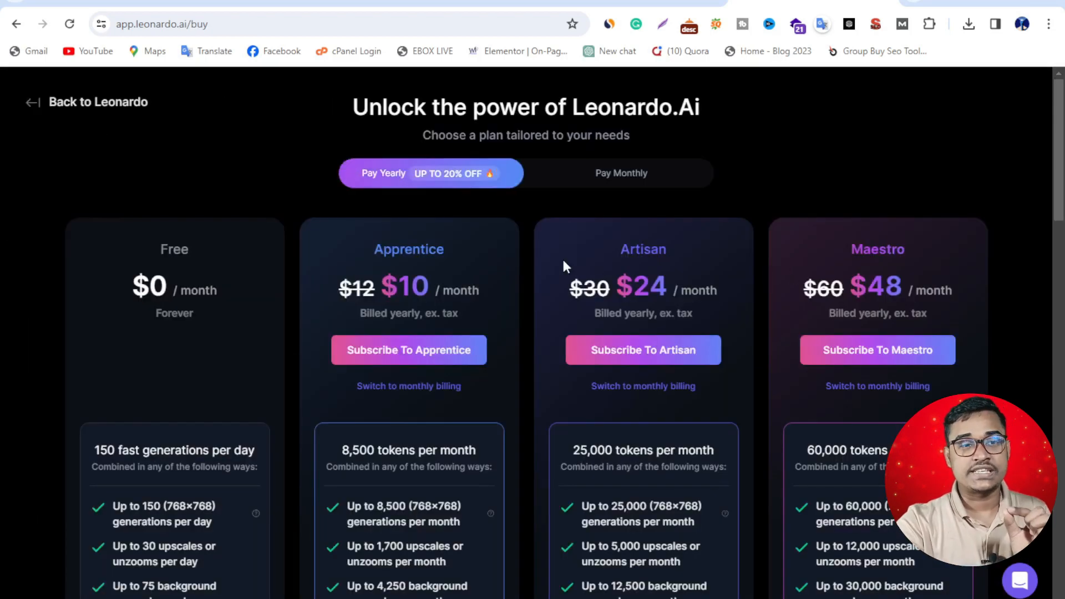
mouse_move(492, 389)
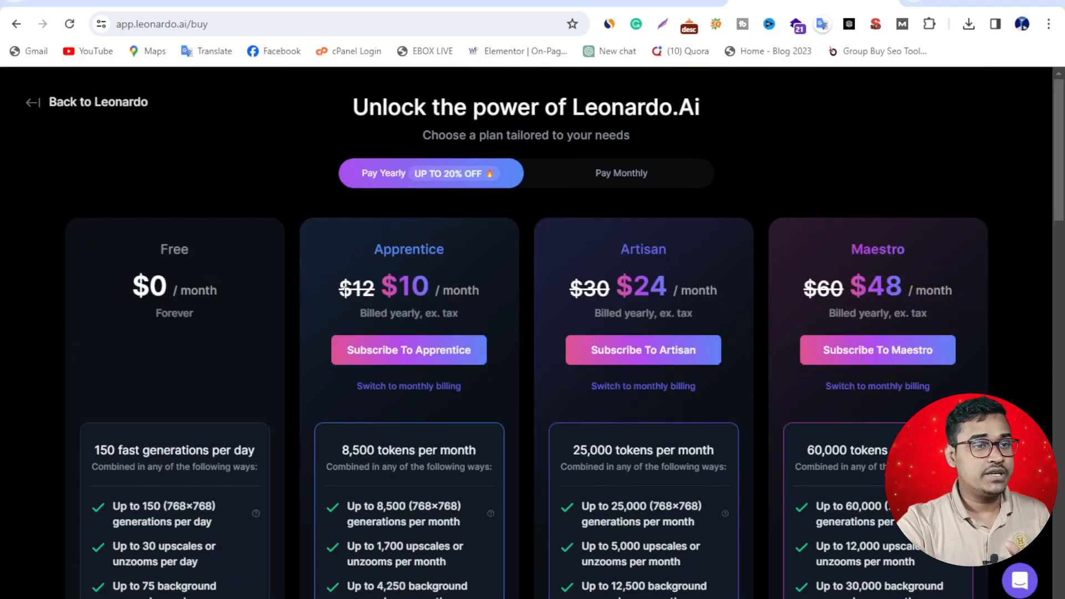
mouse_move(174, 270)
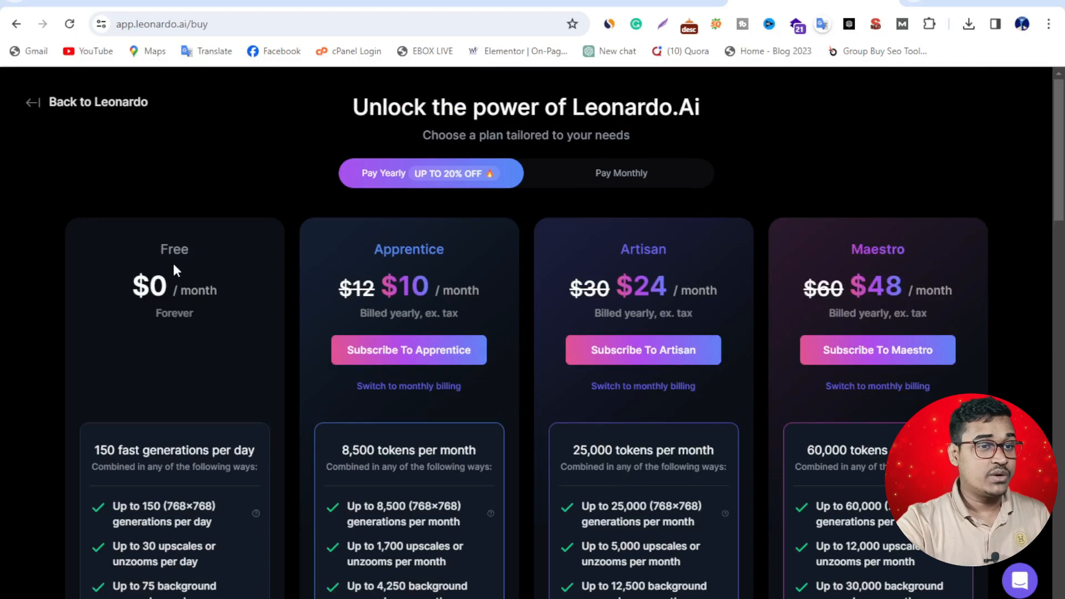
mouse_move(473, 319)
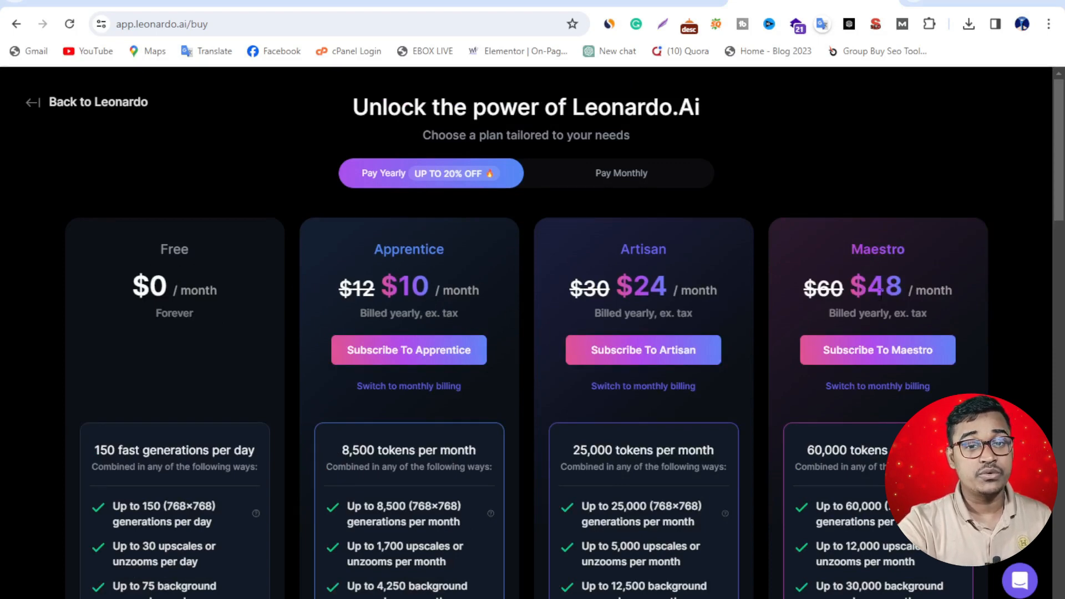
scroll("down", 3)
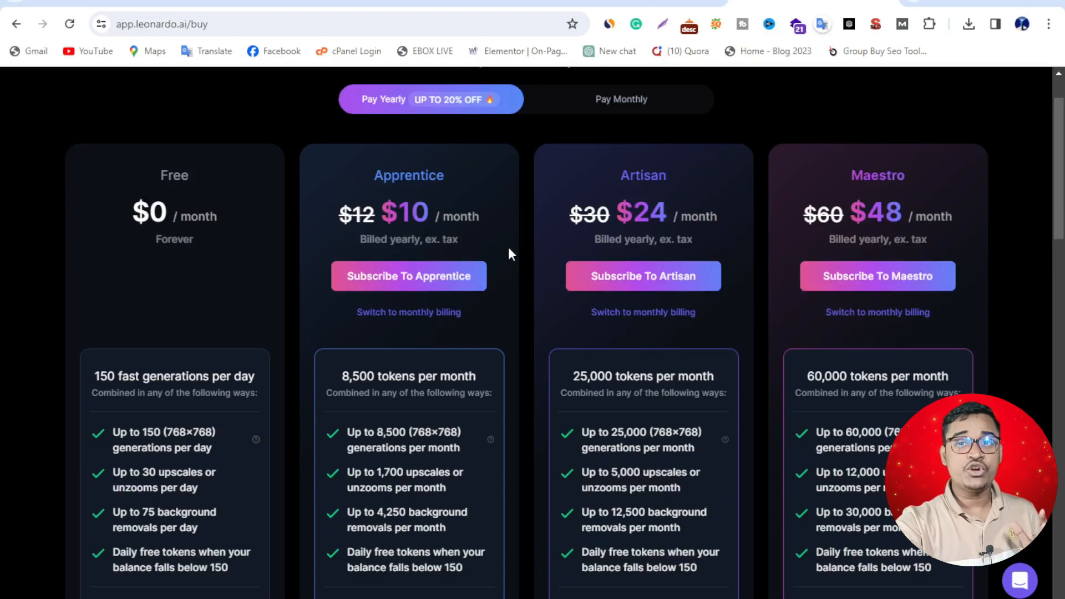
mouse_move(205, 202)
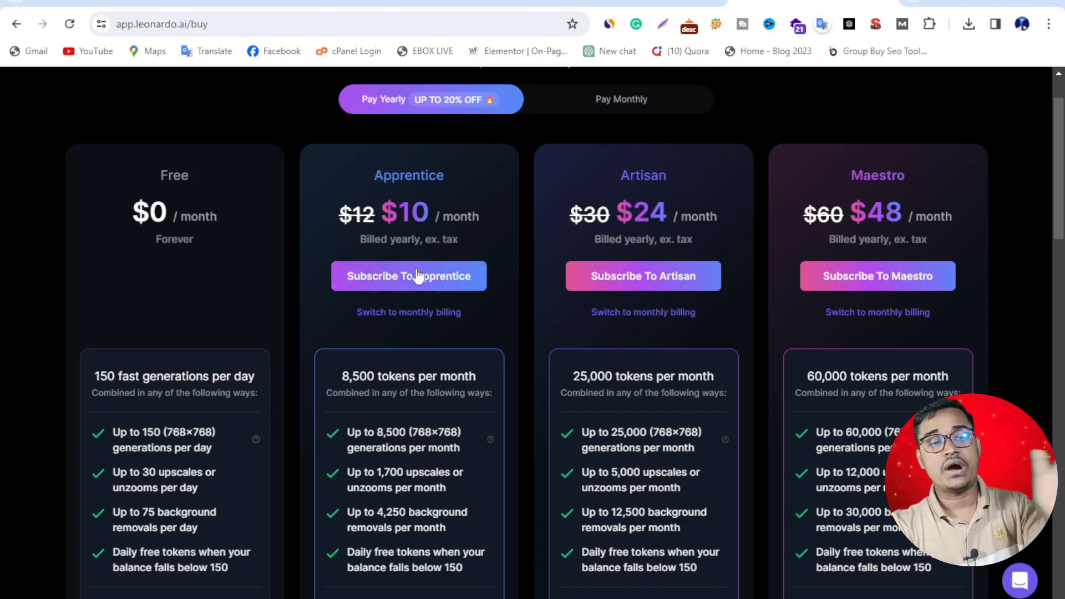
scroll("down", 3)
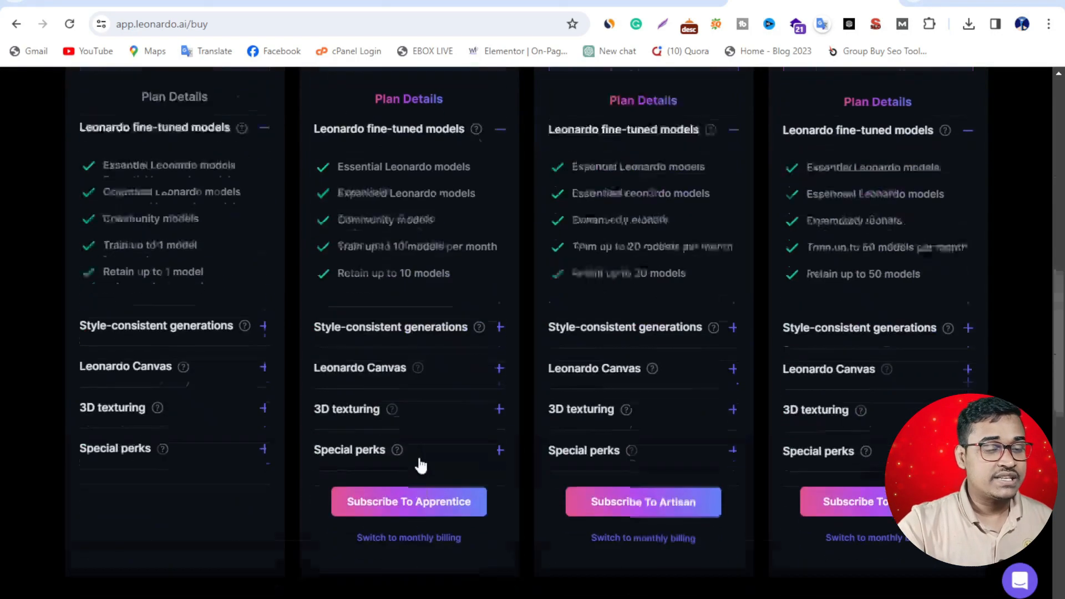
scroll("up", 3)
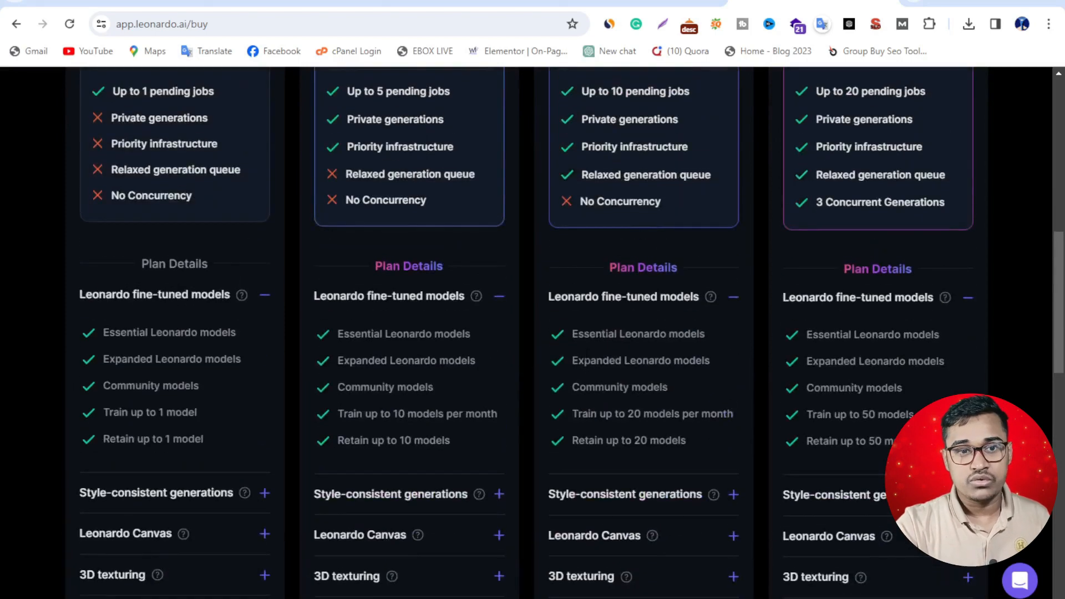
scroll("up", 3)
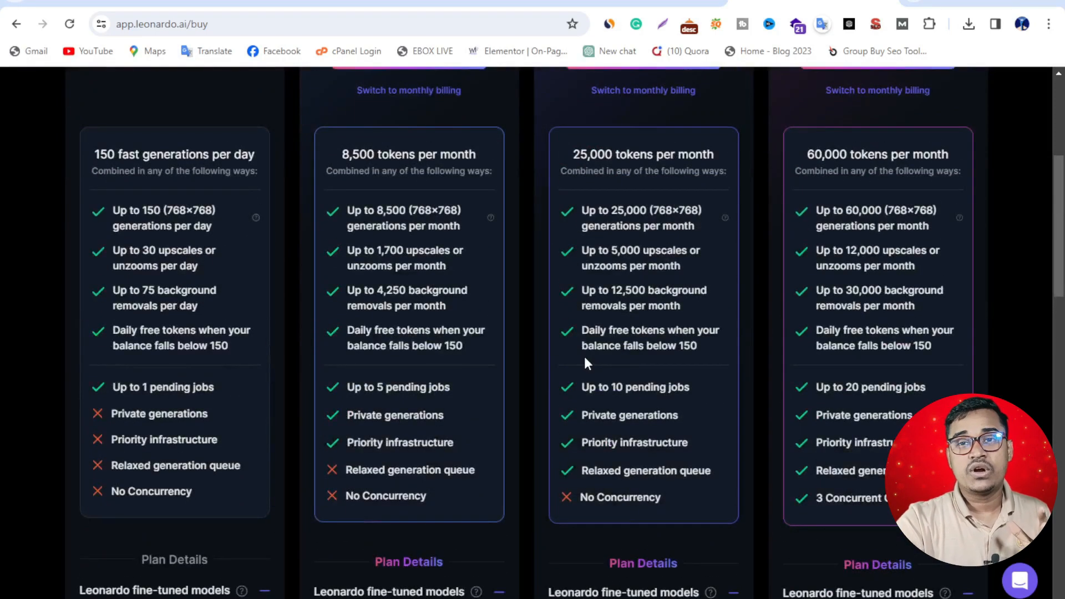
mouse_move(507, 332)
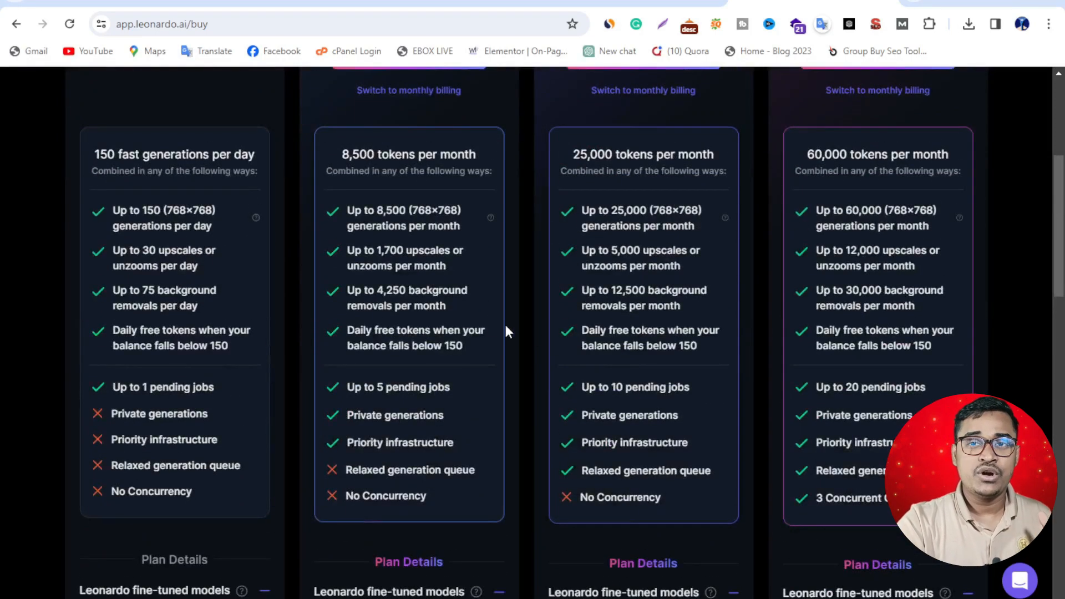